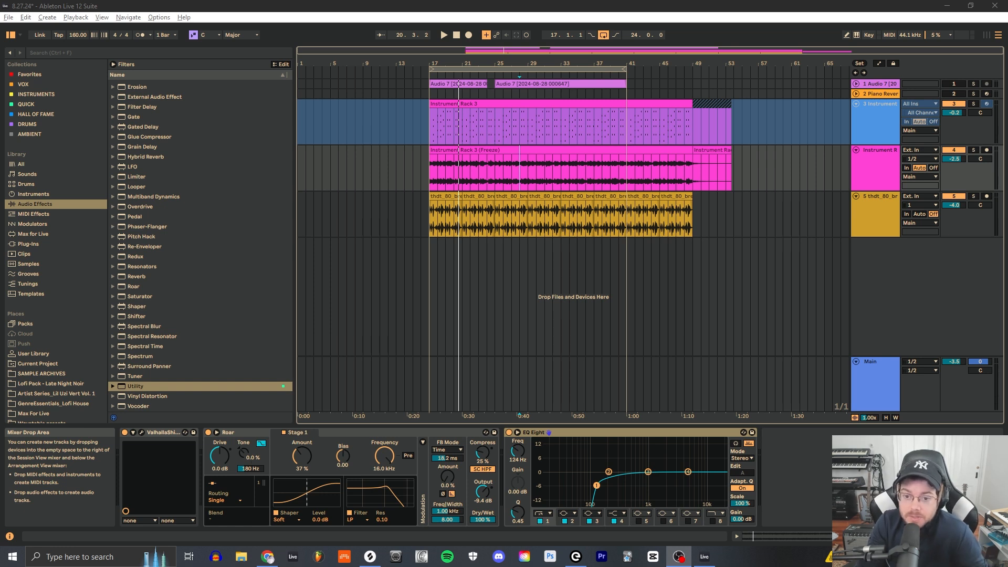
pyautogui.moveTo(801, 209)
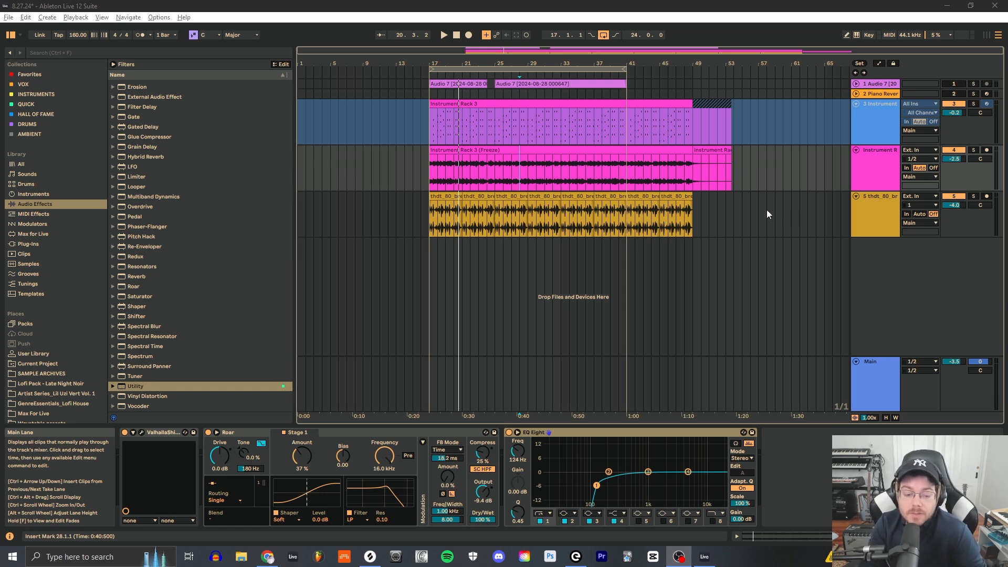
pyautogui.moveTo(701, 235)
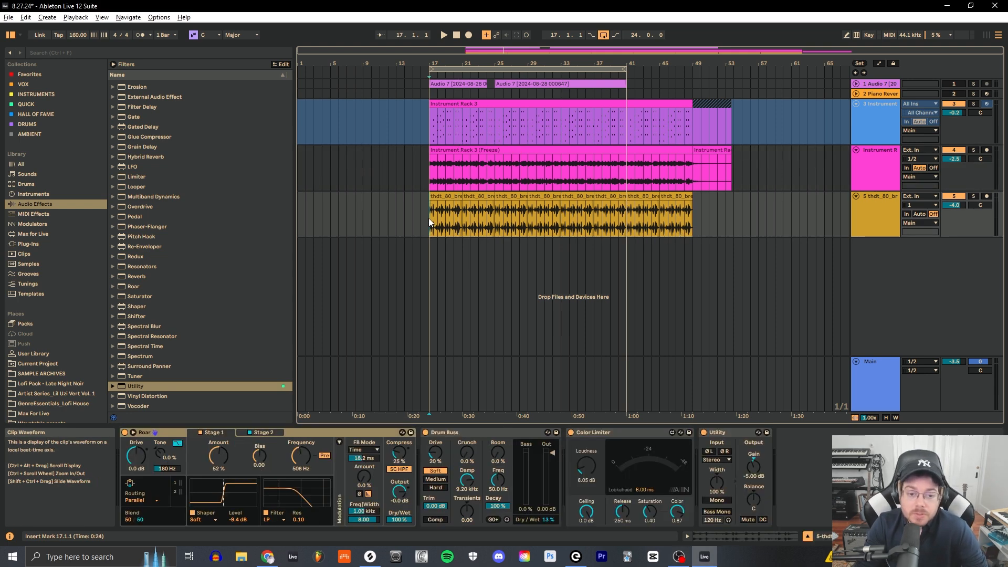
# Zoom the arrangement around bars 17–24 to show the drum loop's Roar, Drum Buss, Color Limiter and Utility chain.
pyautogui.scroll(3)
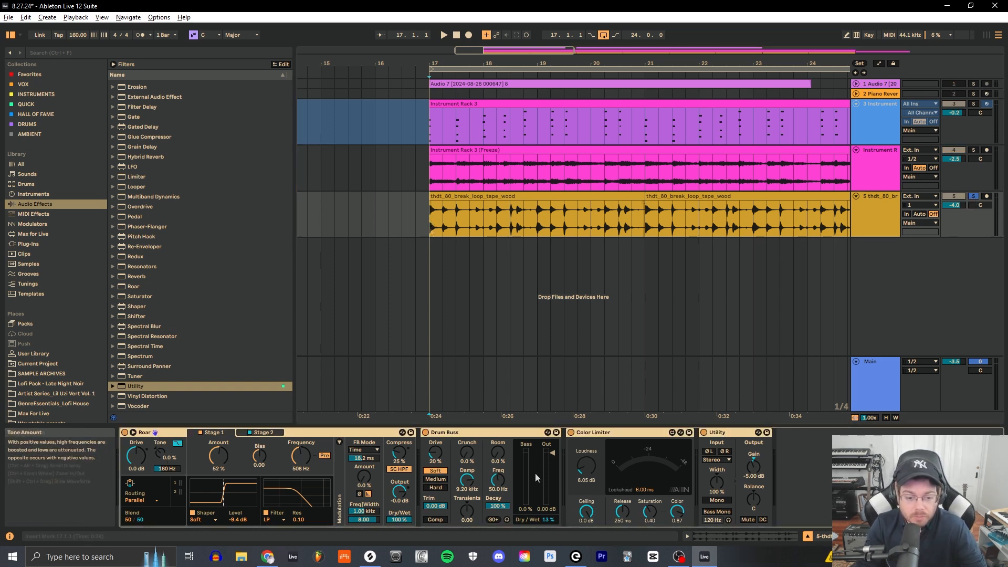
pyautogui.click(442, 34)
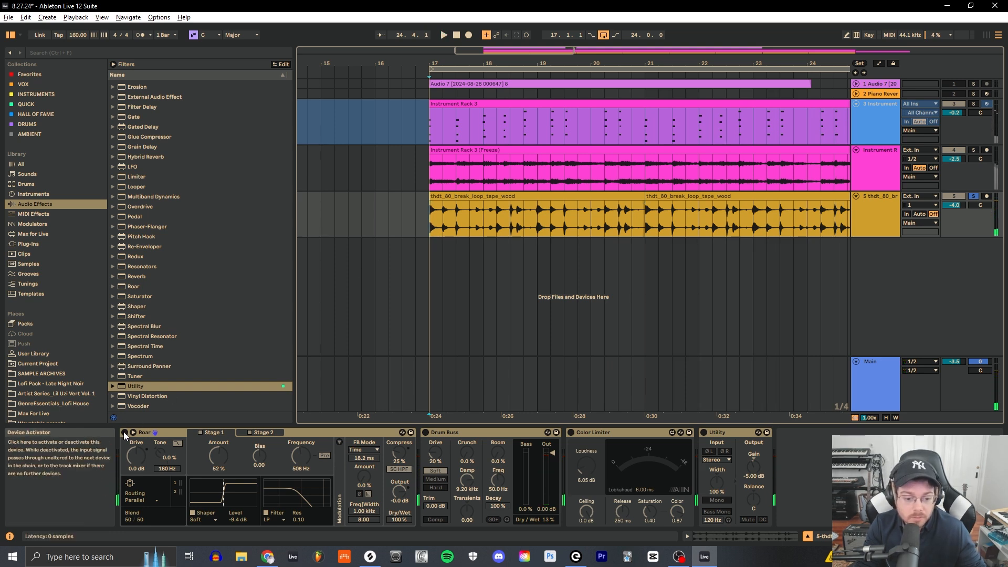
pyautogui.click(442, 34)
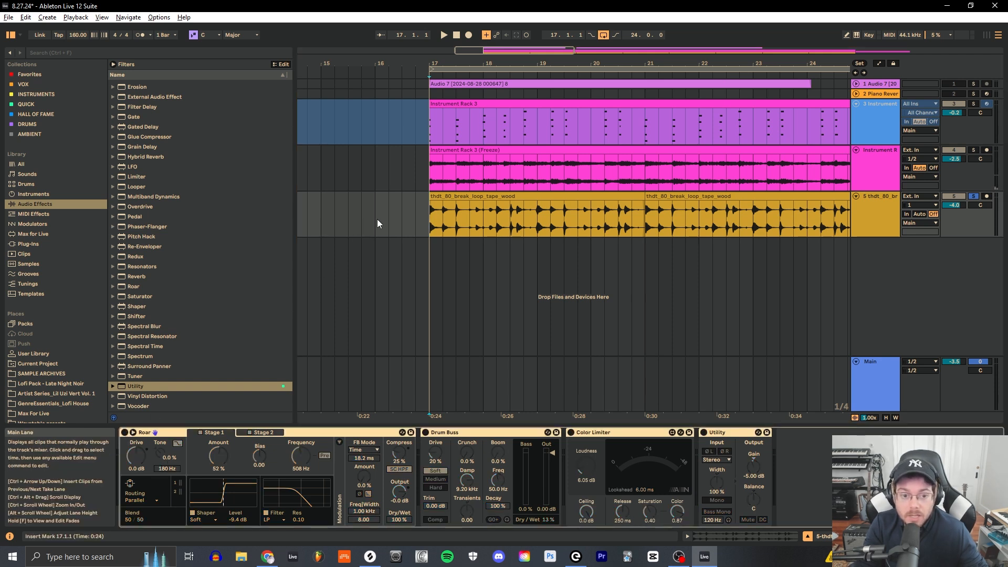
pyautogui.click(441, 34)
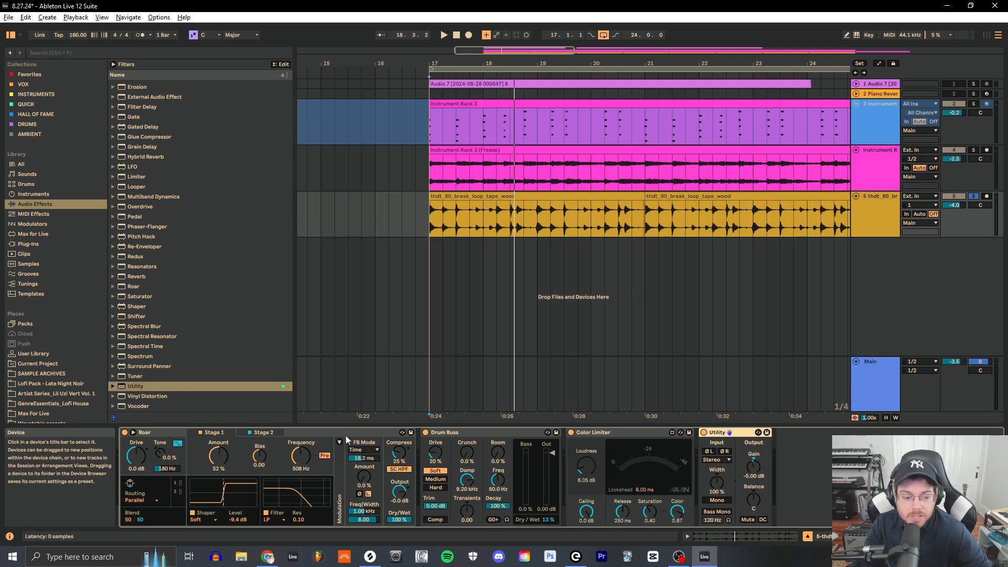
# Expand Roar to reveal its stages, LFOs, envelope follower, noise and modulation matrix.
pyautogui.click(262, 432)
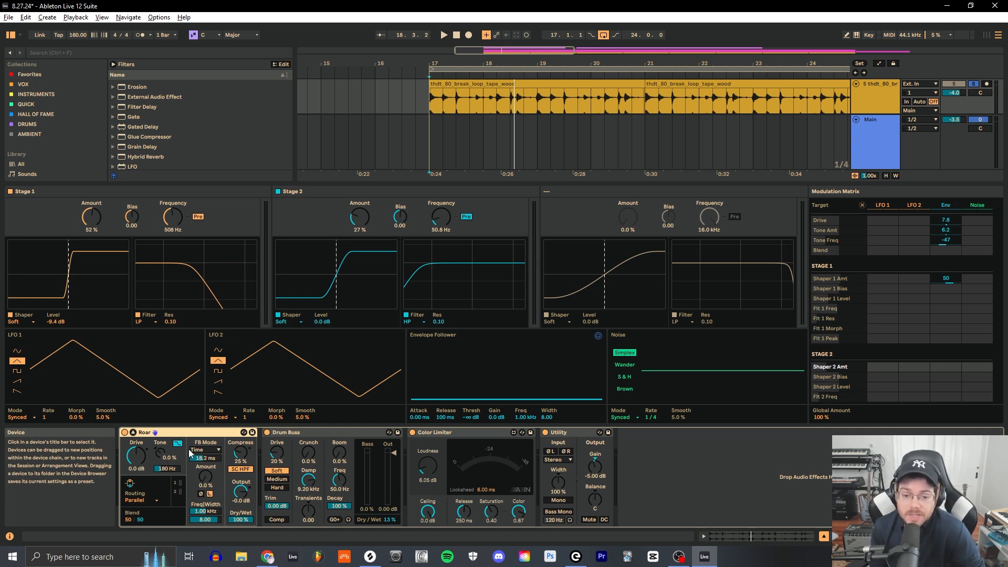
pyautogui.moveTo(242, 303)
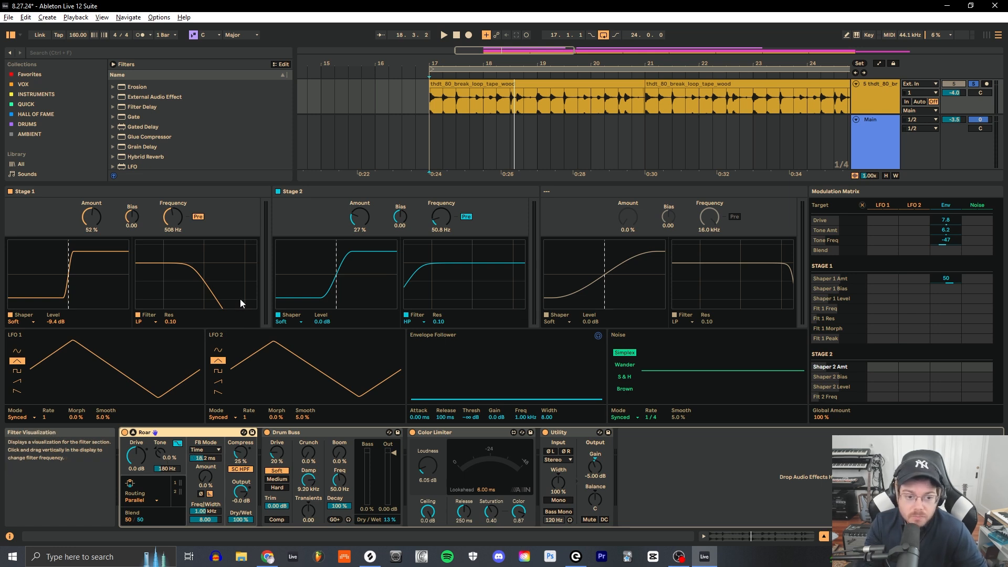
pyautogui.moveTo(190, 356)
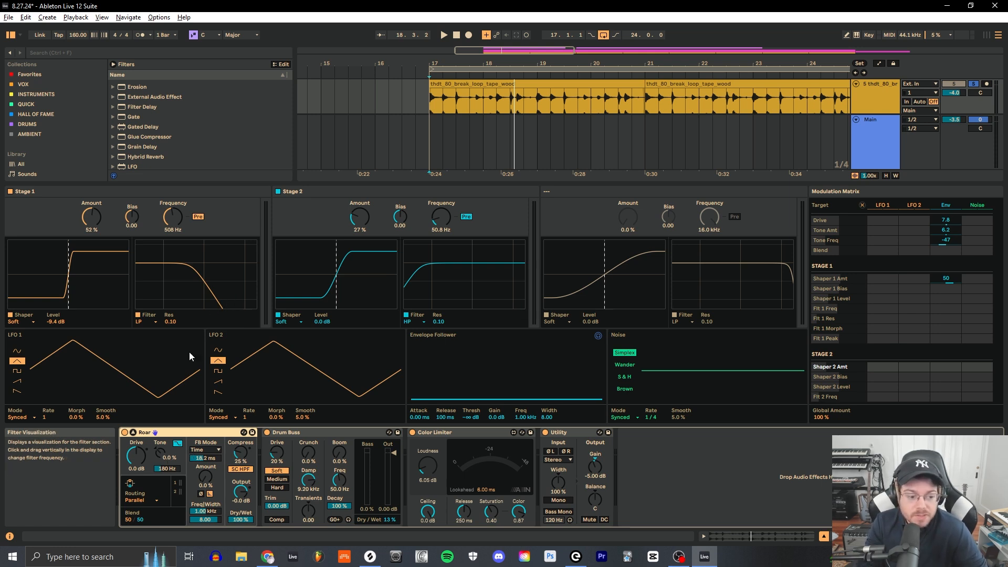
pyautogui.moveTo(149, 217)
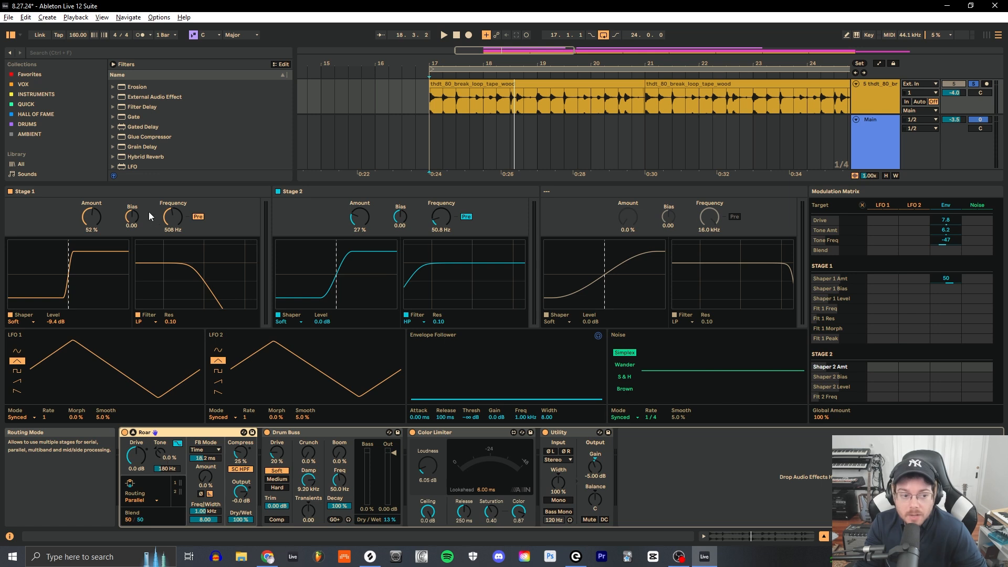
pyautogui.moveTo(369, 307)
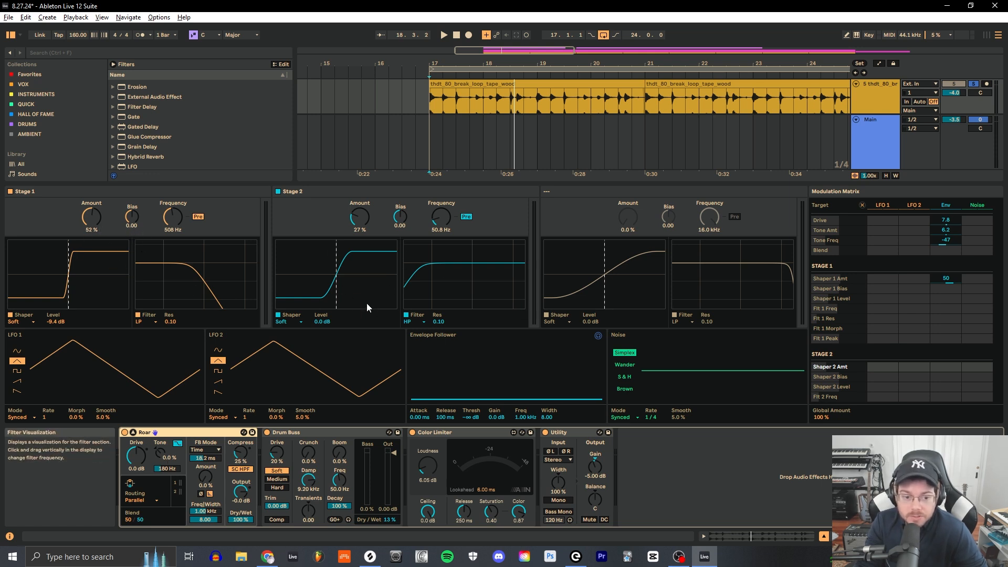
pyautogui.moveTo(161, 269)
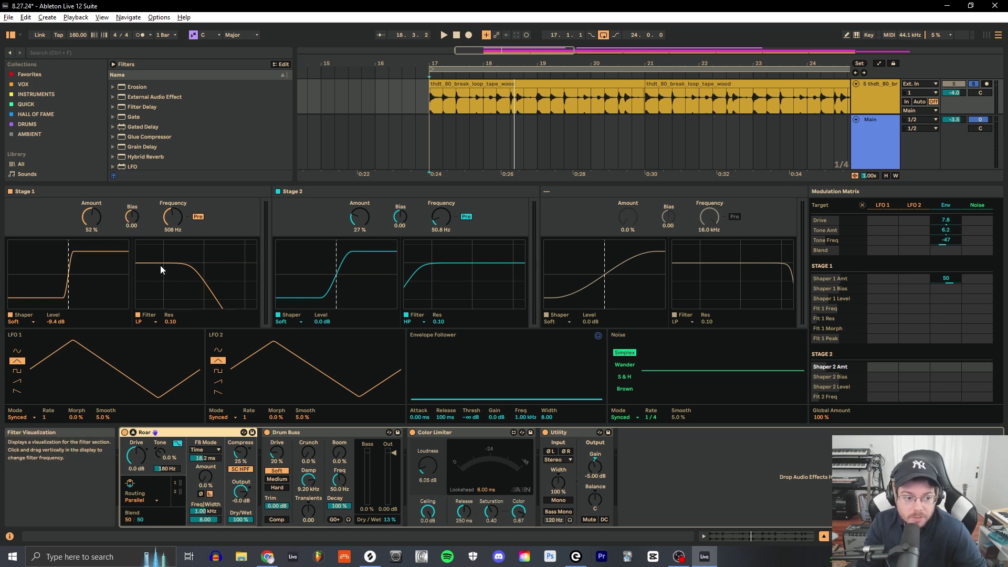
pyautogui.moveTo(491, 287)
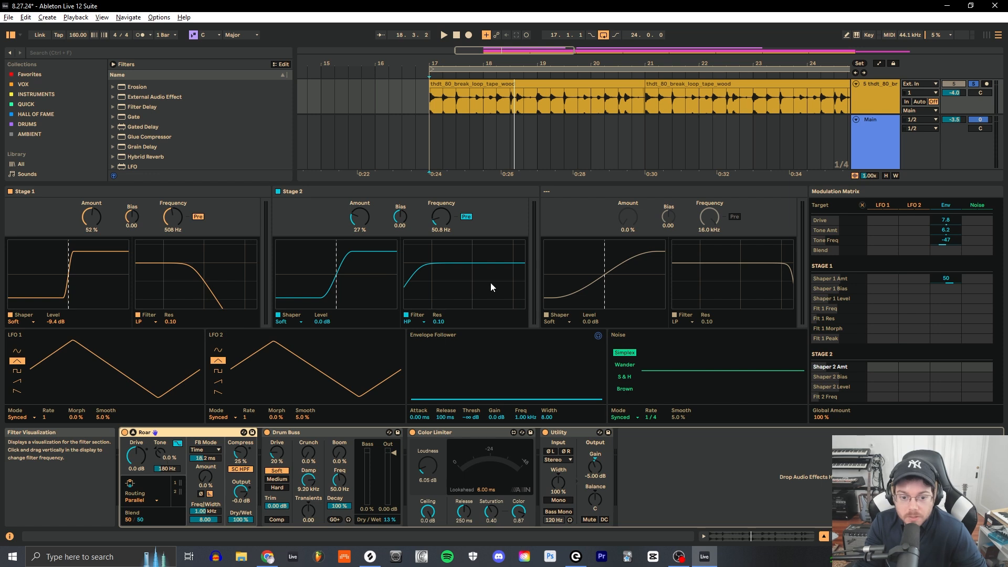
pyautogui.moveTo(395, 291)
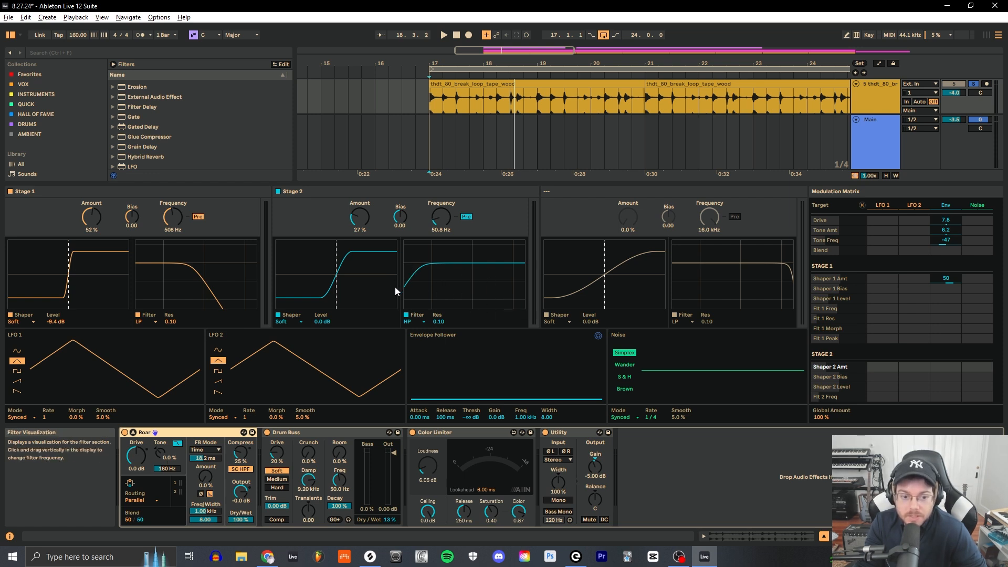
pyautogui.moveTo(408, 315)
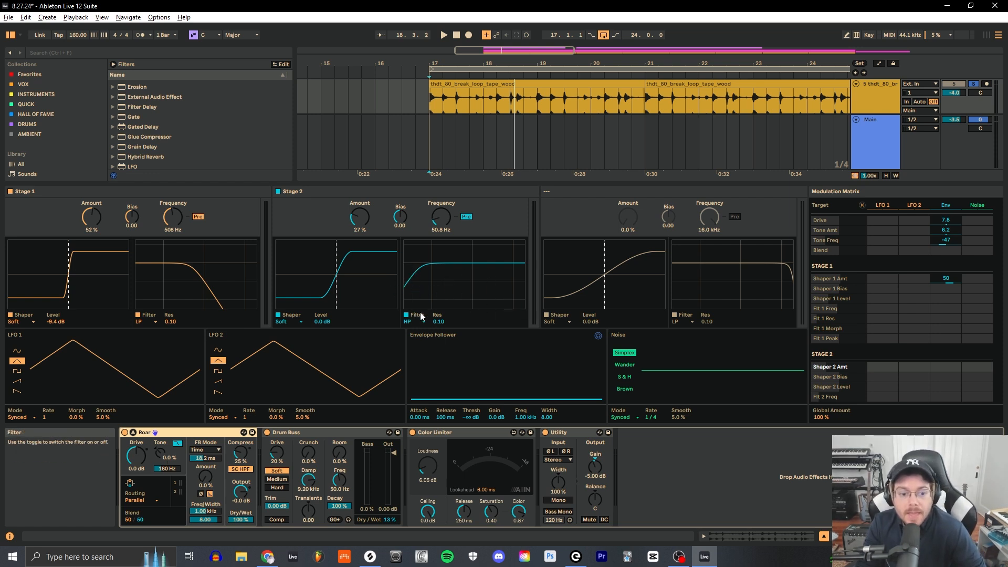
pyautogui.moveTo(440, 261)
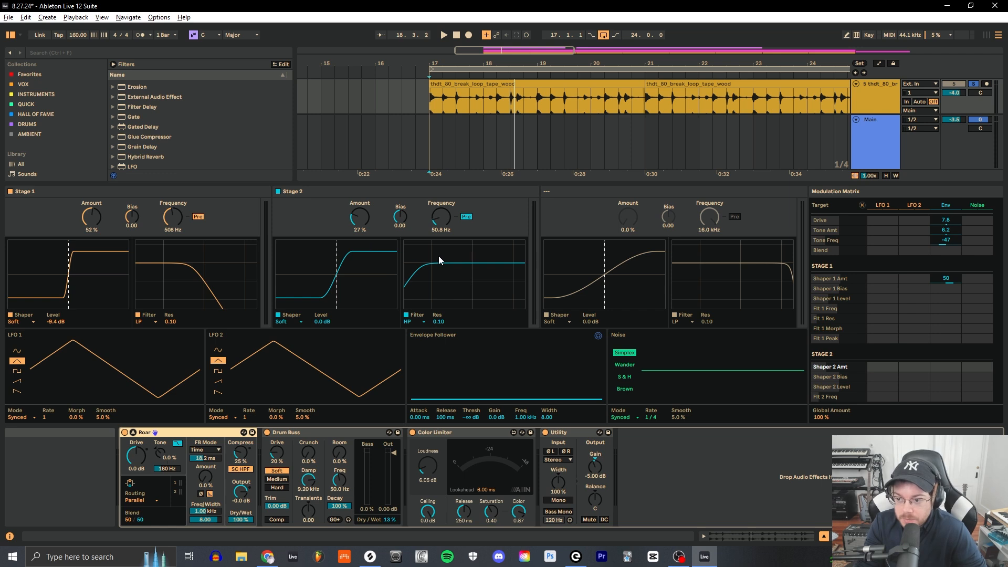
pyautogui.moveTo(943, 268)
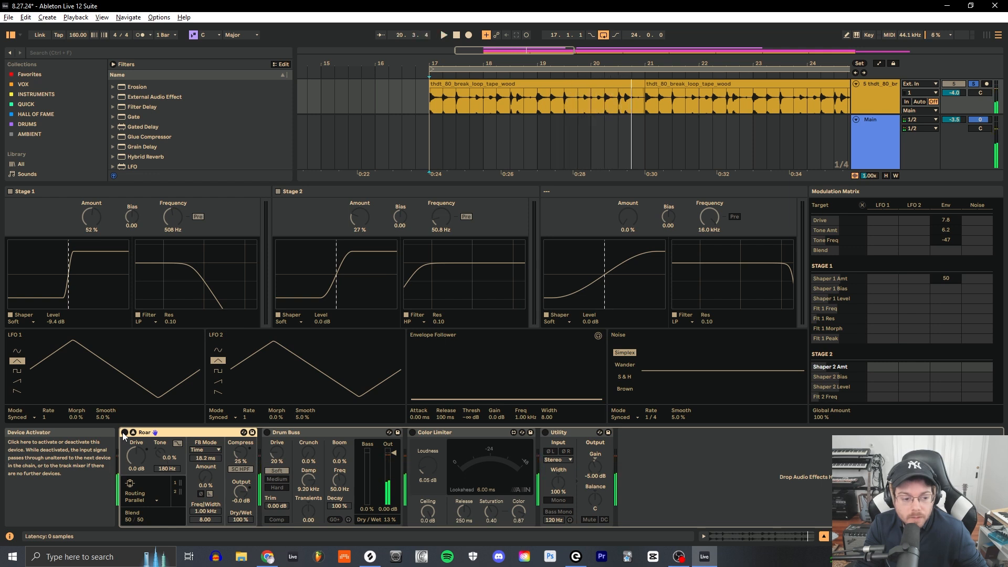
# Reactivate Roar so its envelope follower reacts to the drum break.
pyautogui.click(442, 35)
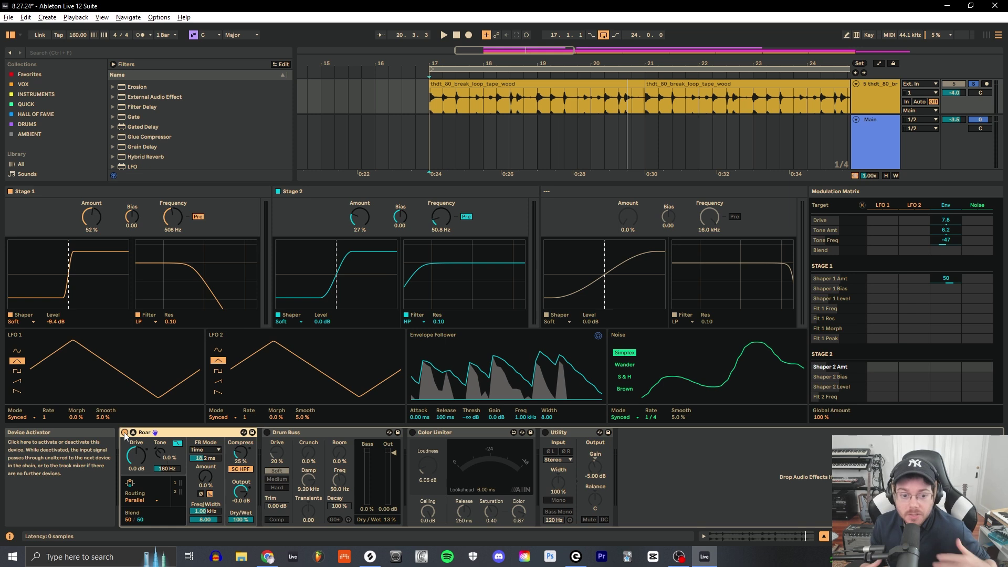
pyautogui.moveTo(487, 386)
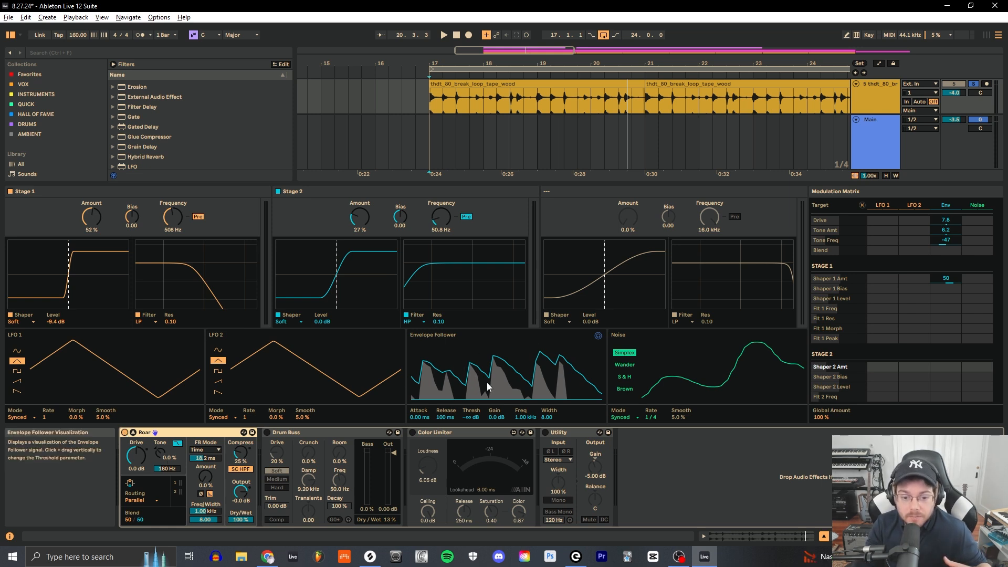
pyautogui.moveTo(504, 369)
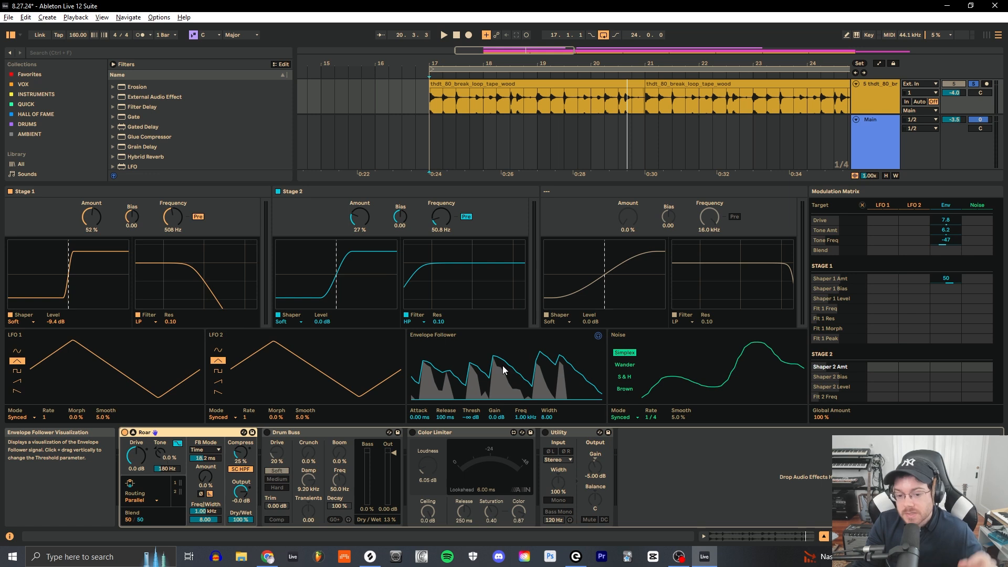
pyautogui.moveTo(675, 346)
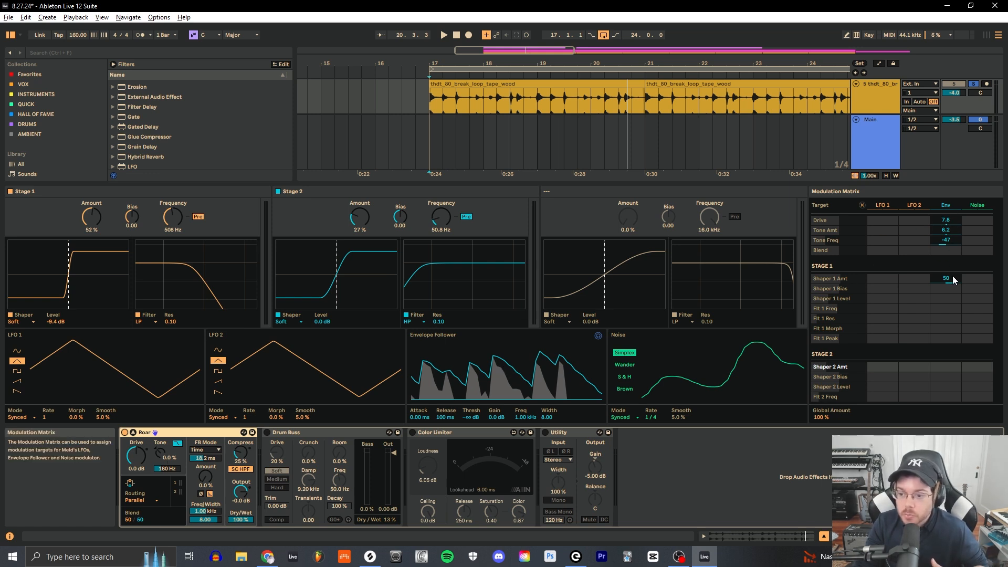
pyautogui.moveTo(951, 220)
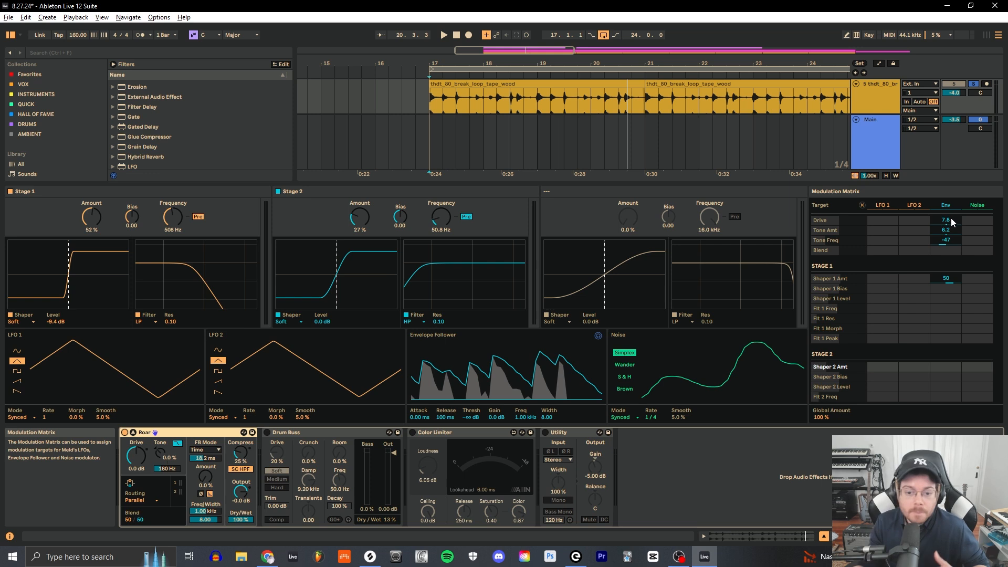
pyautogui.moveTo(426, 400)
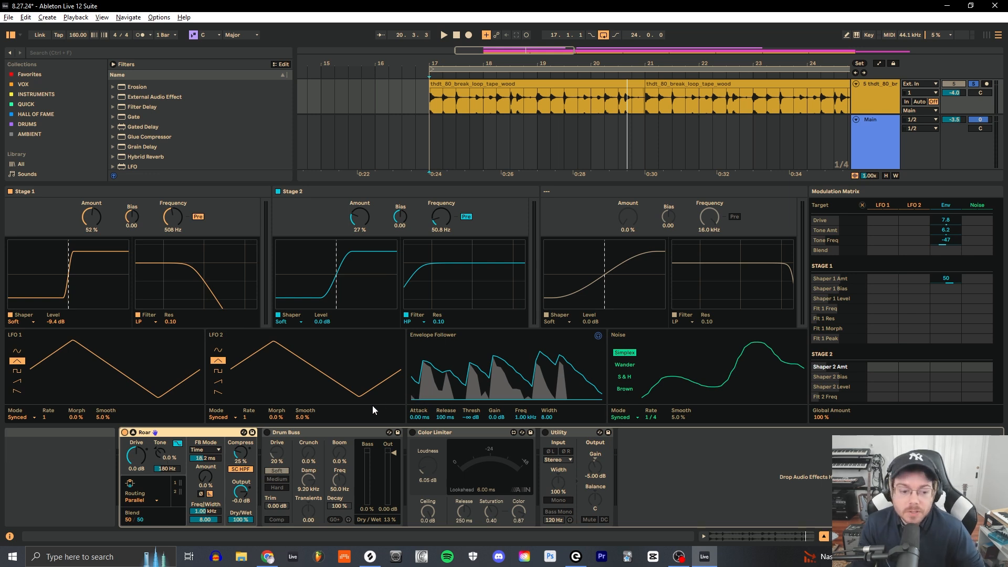
pyautogui.click(289, 432)
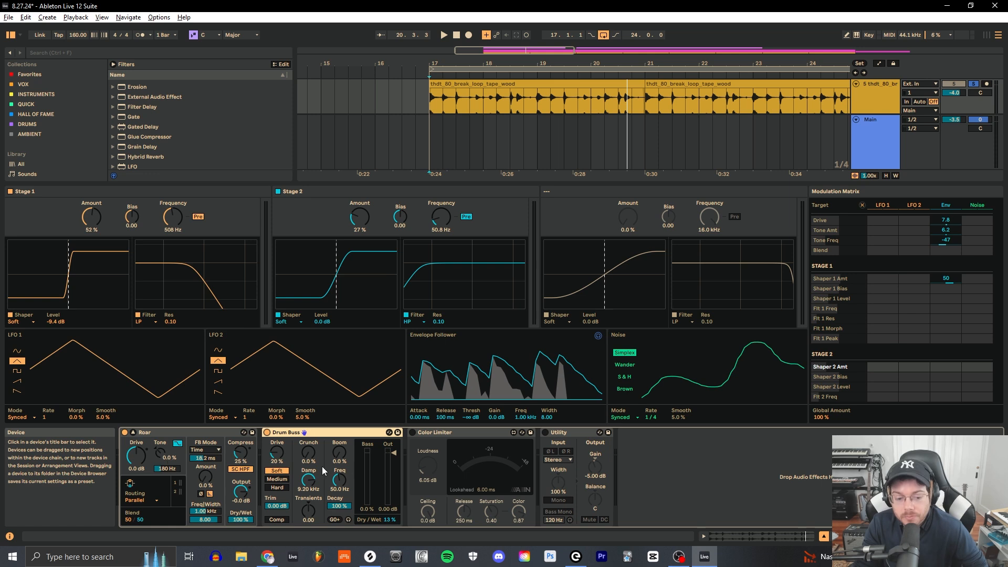
pyautogui.moveTo(353, 503)
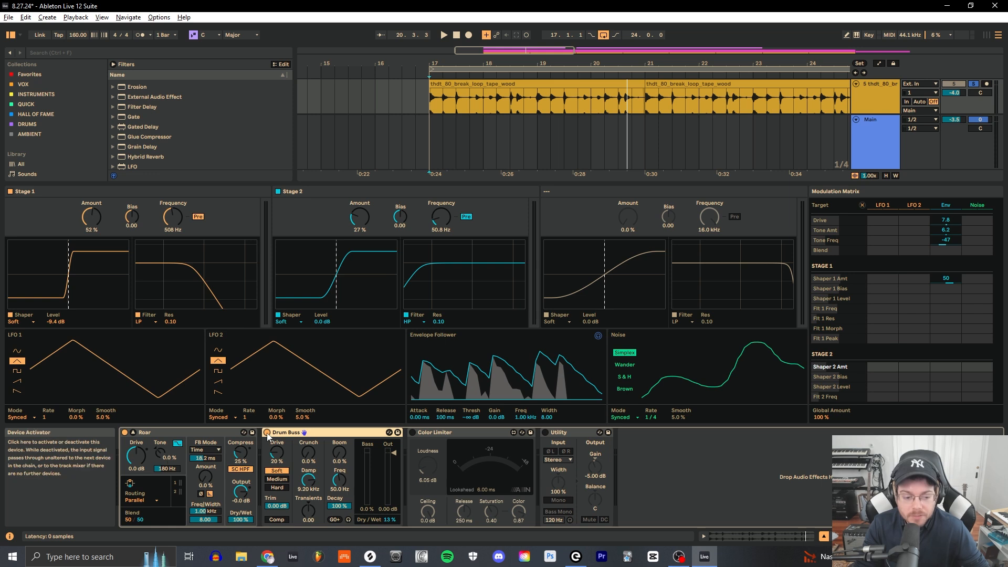
pyautogui.click(443, 35)
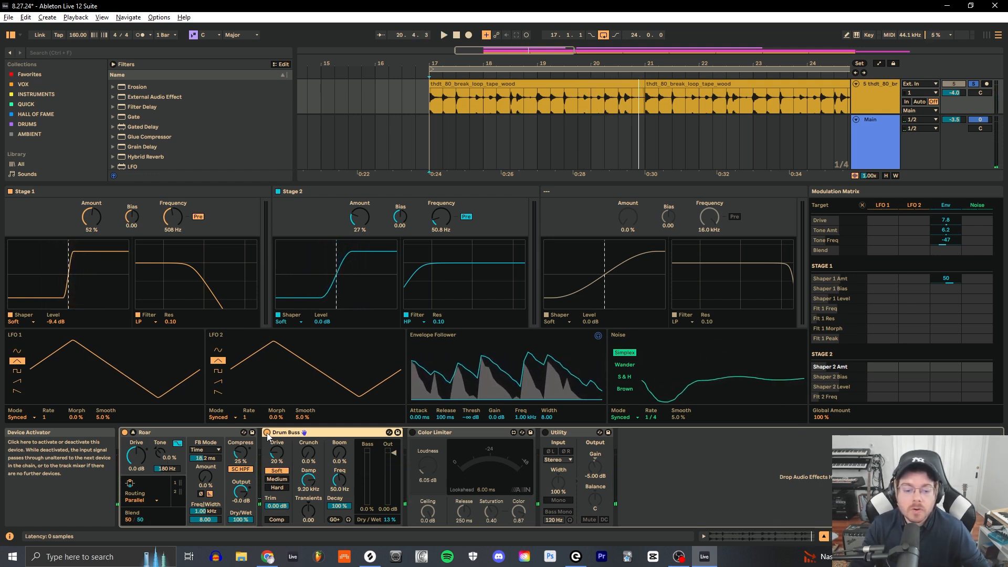
pyautogui.click(434, 432)
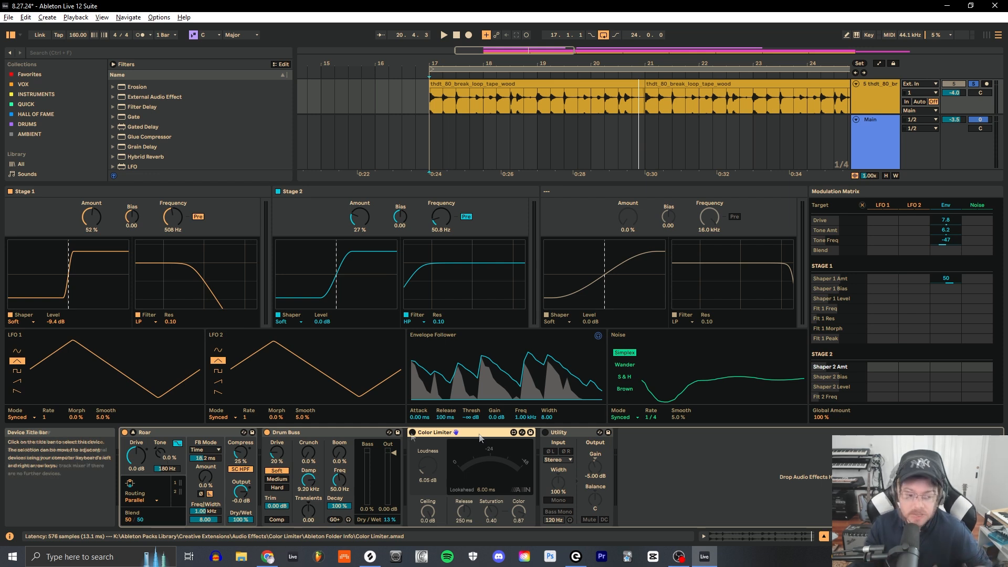
# Select the Color Limiter device in the drum loop's chain.
pyautogui.click(443, 34)
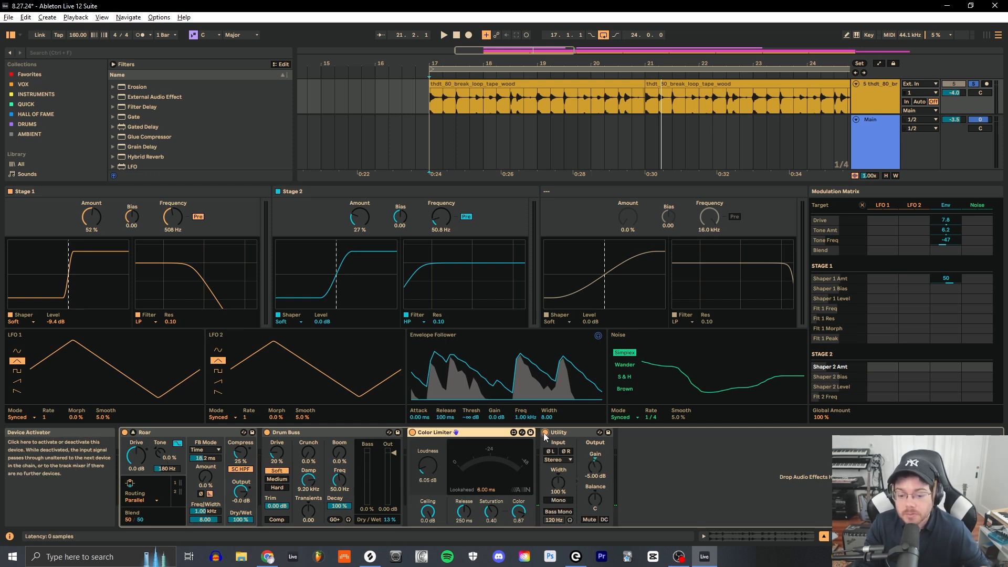
pyautogui.moveTo(521, 446)
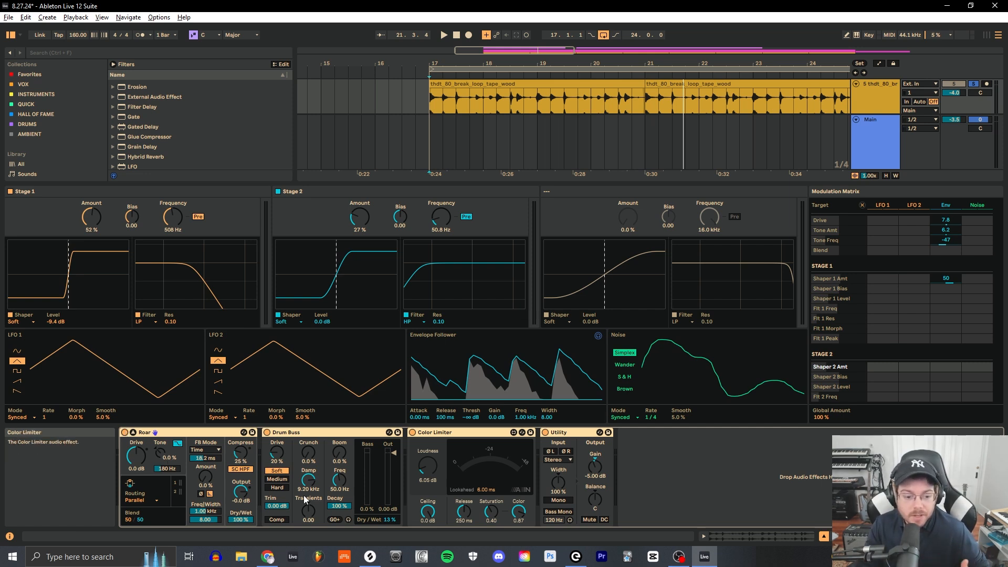
pyautogui.moveTo(277, 519)
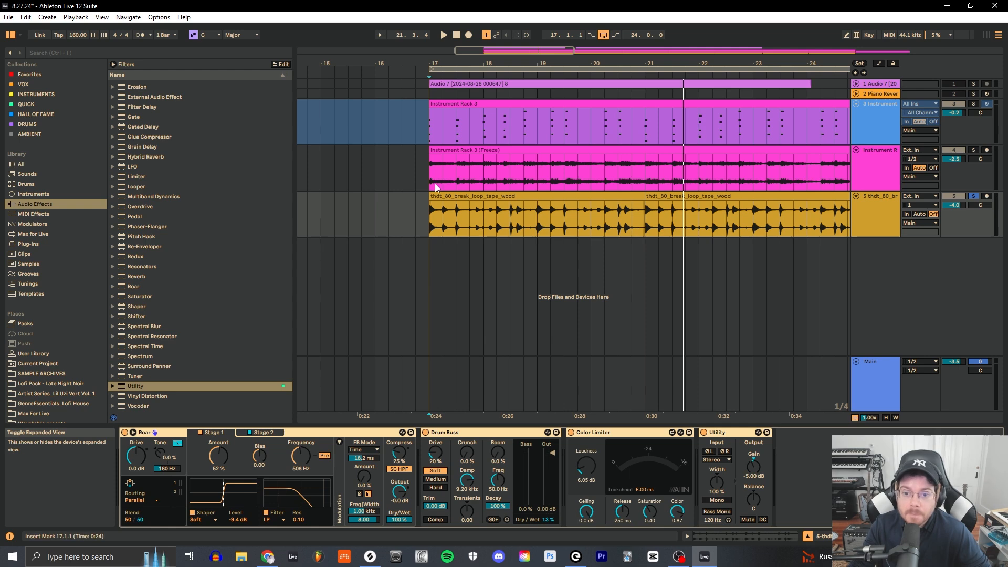
pyautogui.moveTo(727, 232)
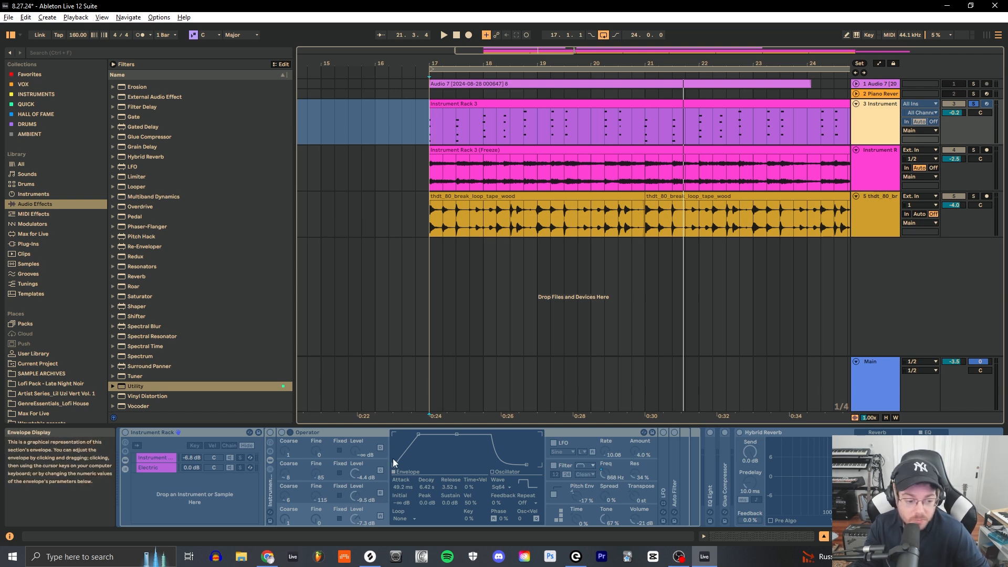
pyautogui.moveTo(893, 140)
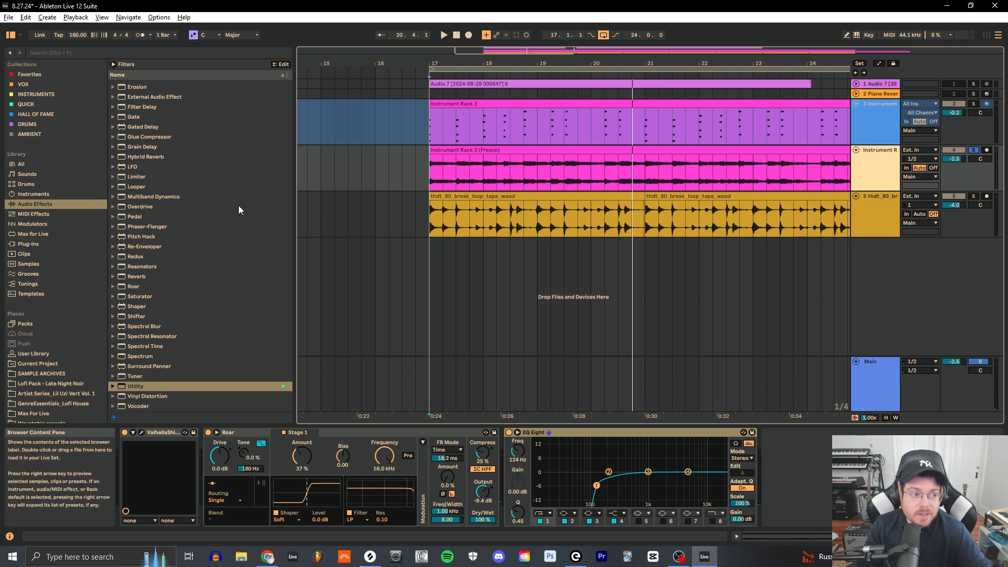
# Focus the browser search field to begin searching for a device.
pyautogui.click(26, 104)
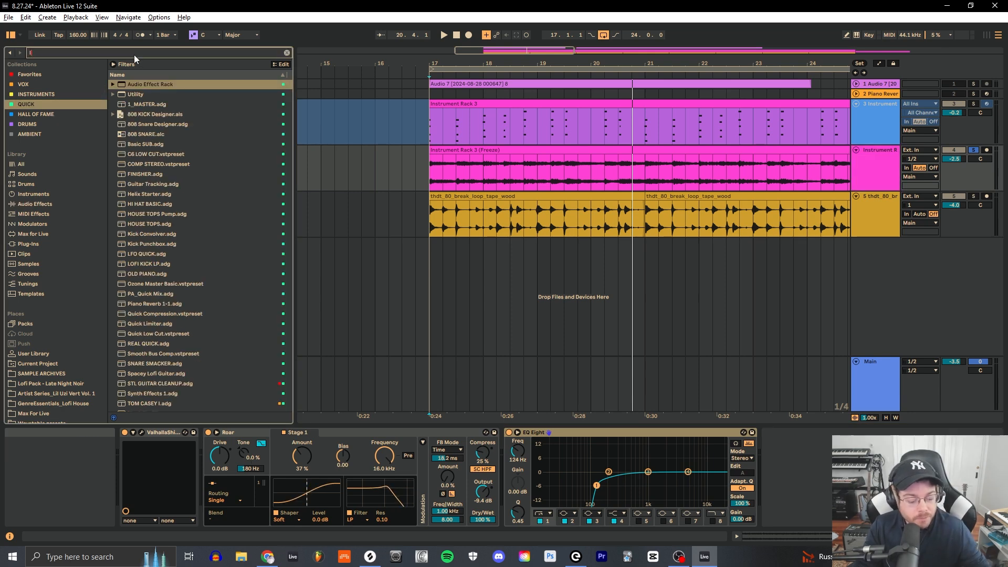
# Search the browser for 'lfo' and close the LFOTool plugin window.
pyautogui.write('lfo')
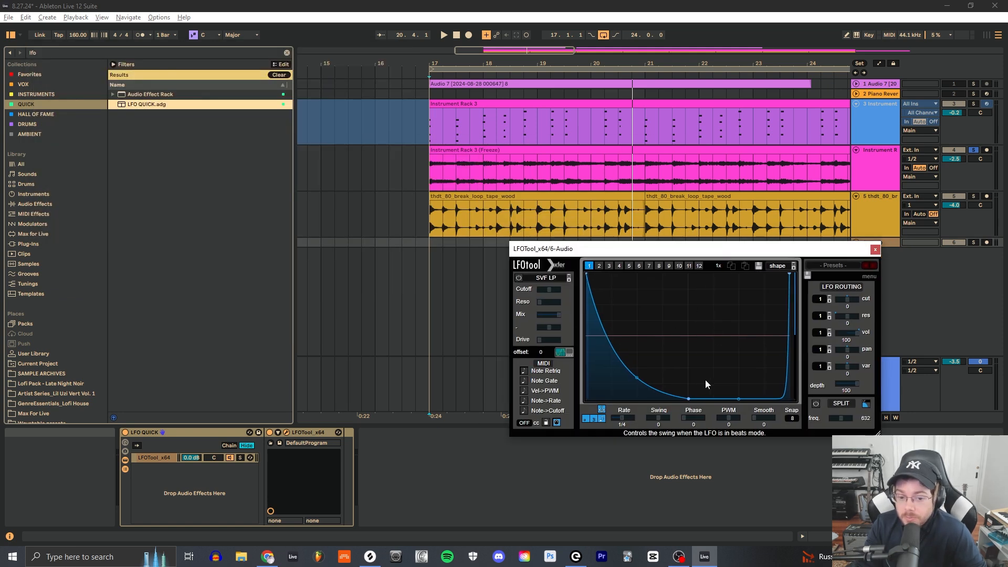
pyautogui.moveTo(667, 372)
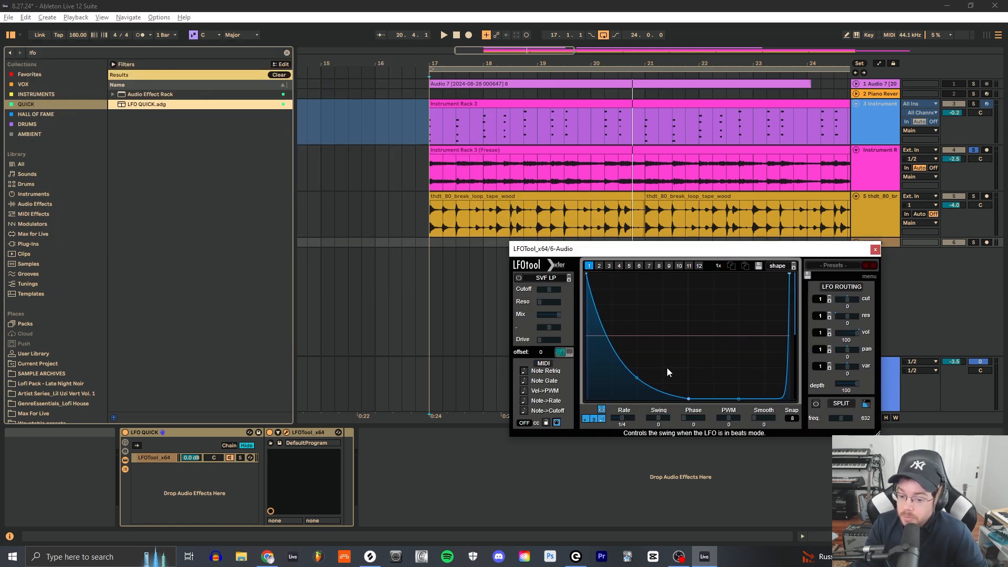
pyautogui.moveTo(717, 390)
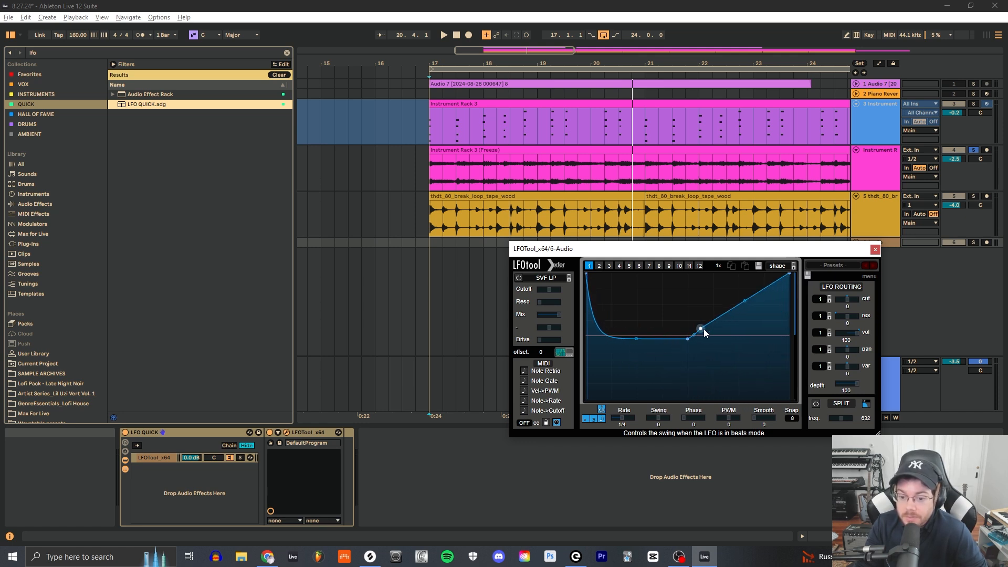
pyautogui.click(874, 249)
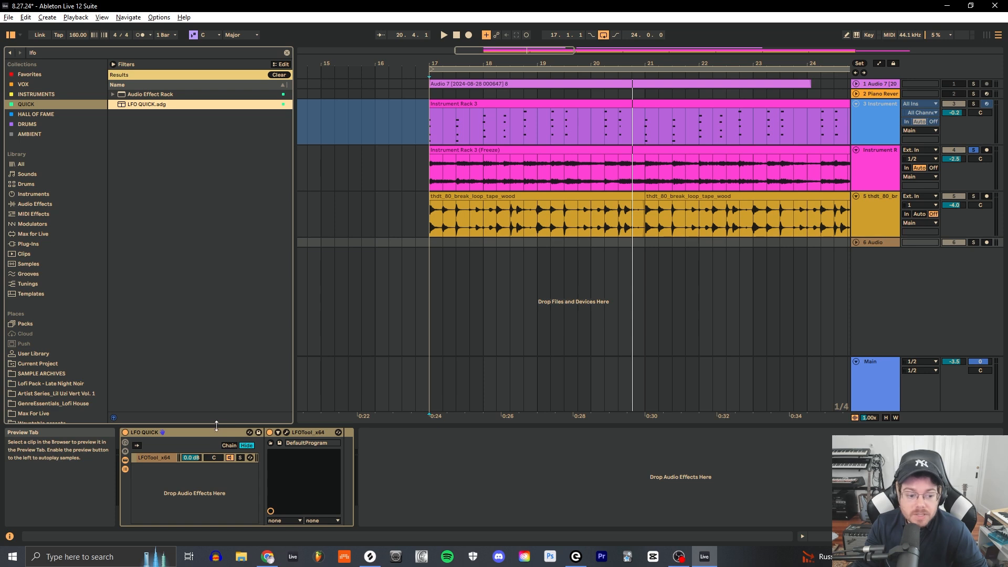
# Show the frozen instrument track's Valhalla Shimmer, Roar and EQ Eight chain, closing the Shimmer window.
pyautogui.click(874, 242)
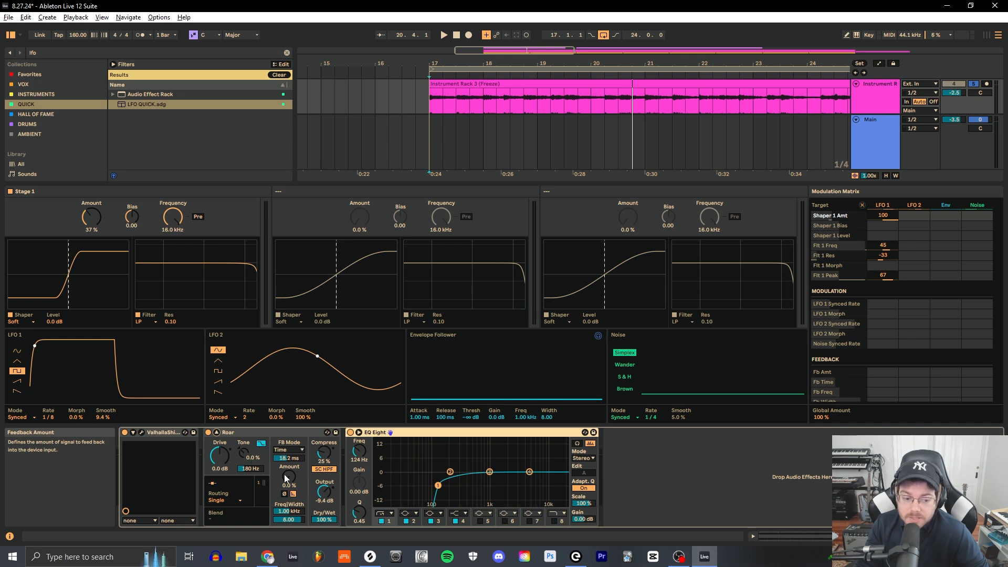
pyautogui.moveTo(280, 432)
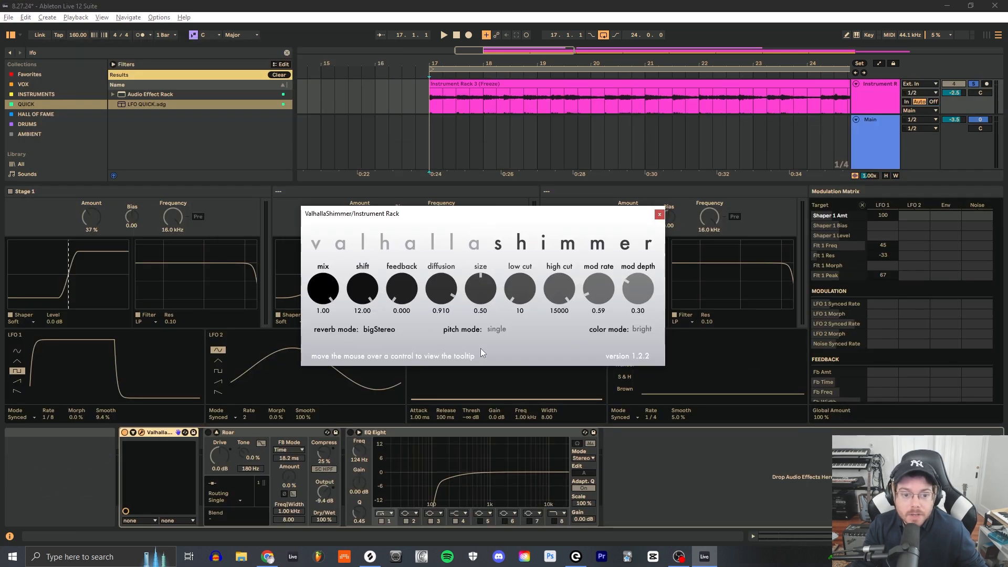
pyautogui.moveTo(658, 214)
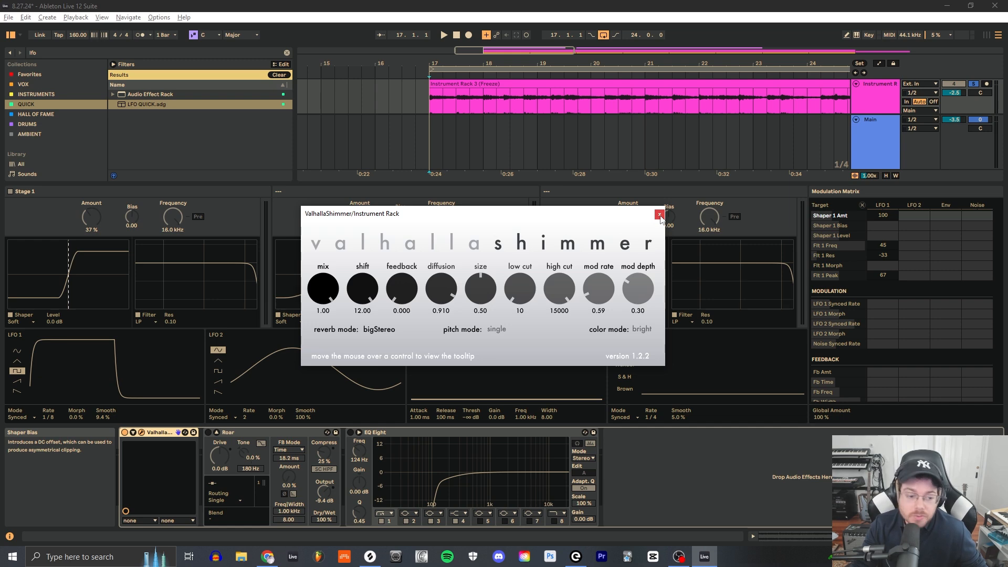
pyautogui.click(658, 215)
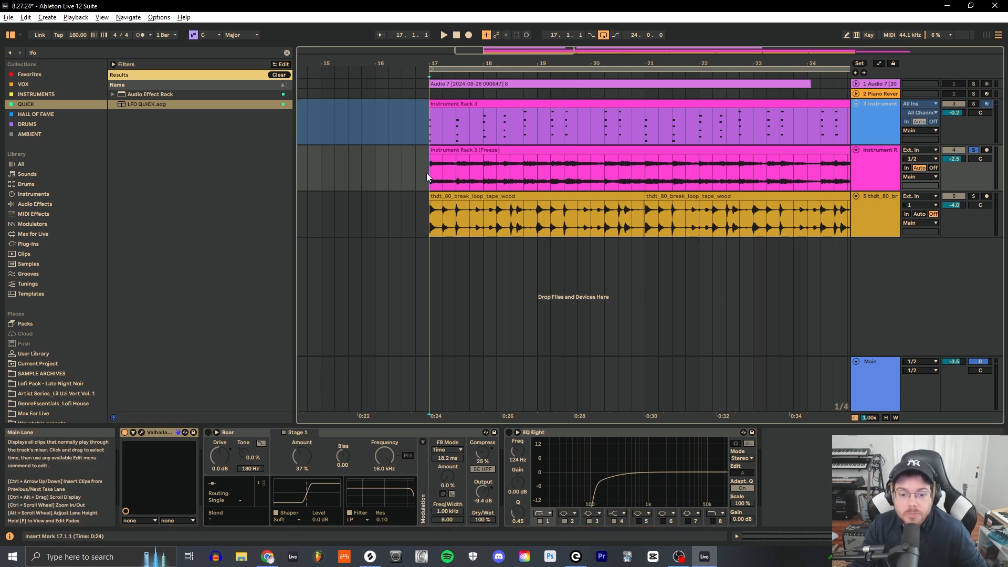
pyautogui.moveTo(431, 174)
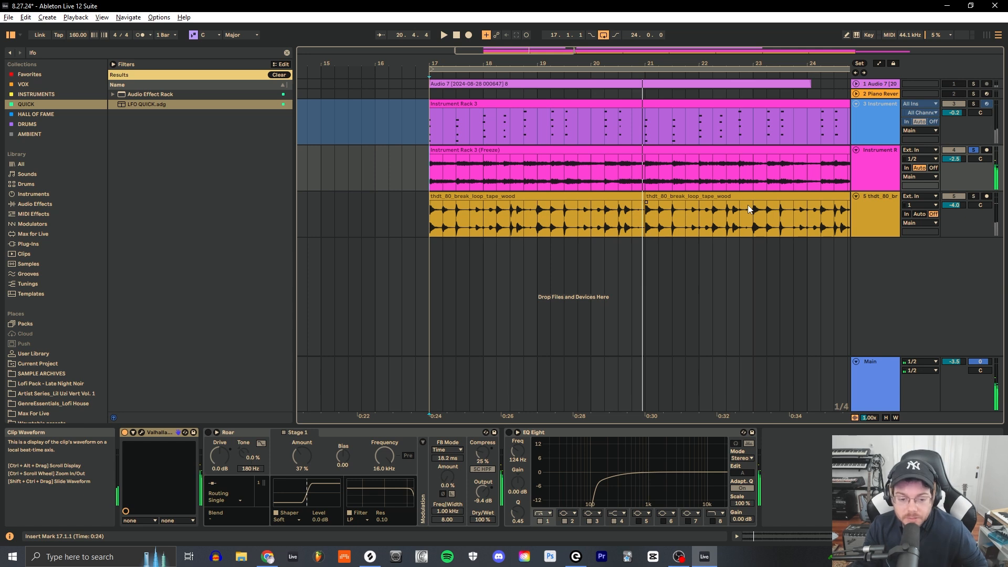
pyautogui.moveTo(700, 209)
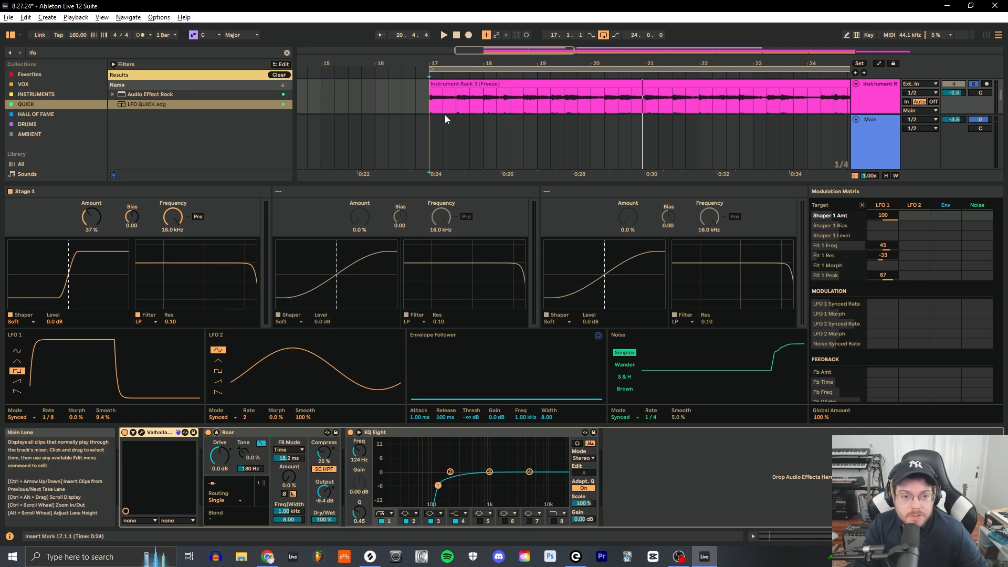
# Collapse Roar's expanded view to bring back all arrangement tracks.
pyautogui.click(442, 35)
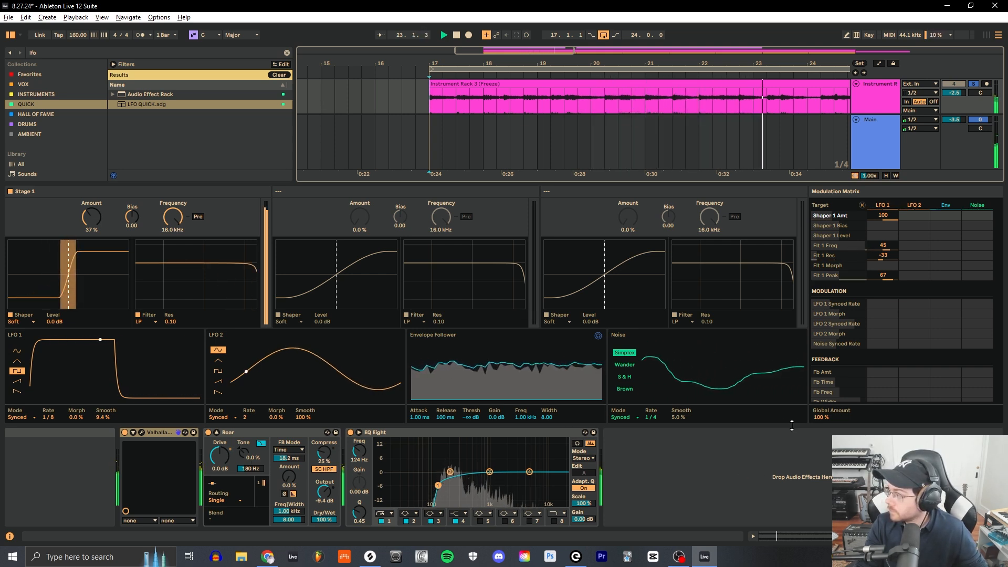
pyautogui.click(443, 35)
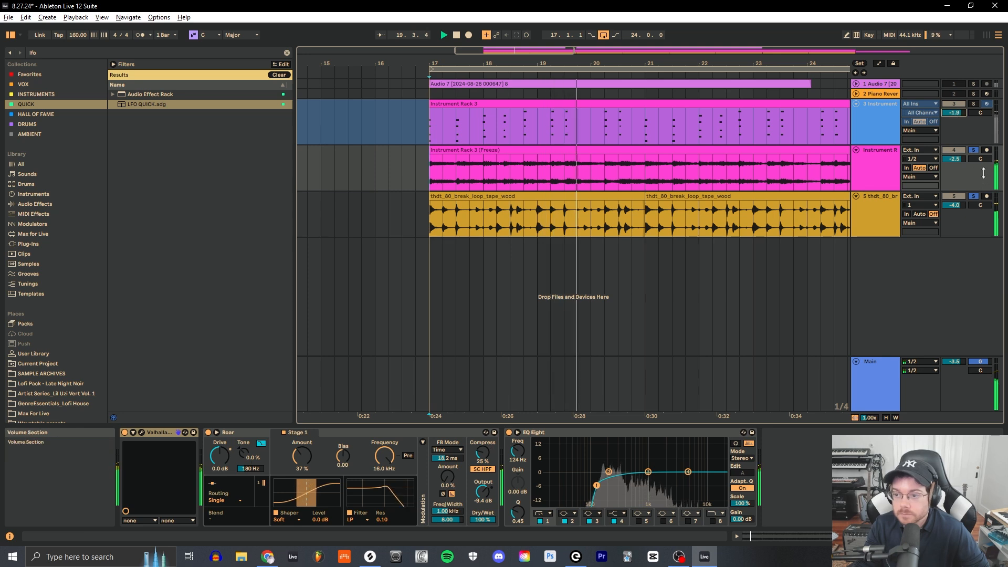
# Reopen Roar's expanded editor on the frozen Instrument Rack 3 track.
pyautogui.click(972, 103)
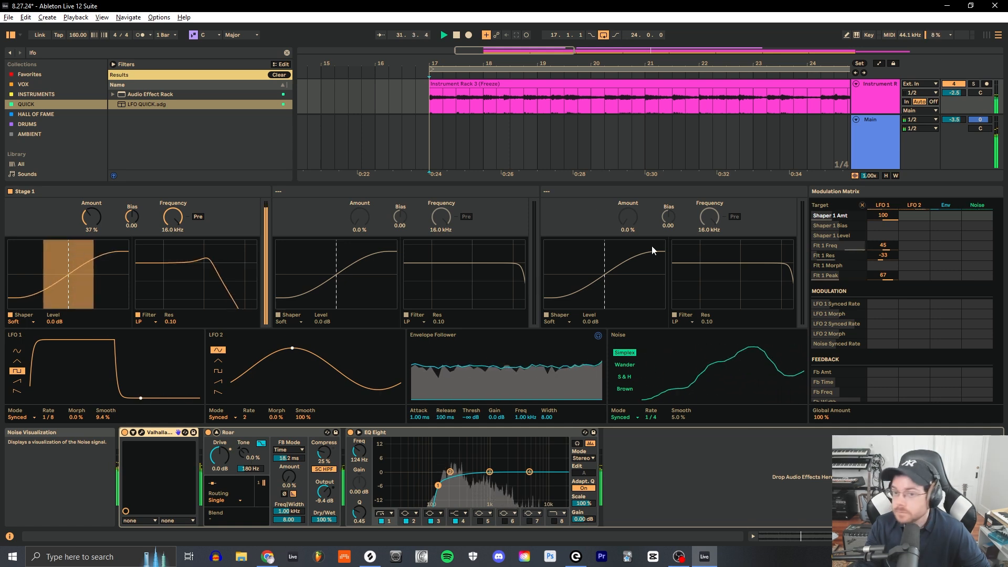
# Stop playback, leaving Roar's LFO 1 synced at 1/8 driving Shaper 1 Amount.
pyautogui.click(455, 34)
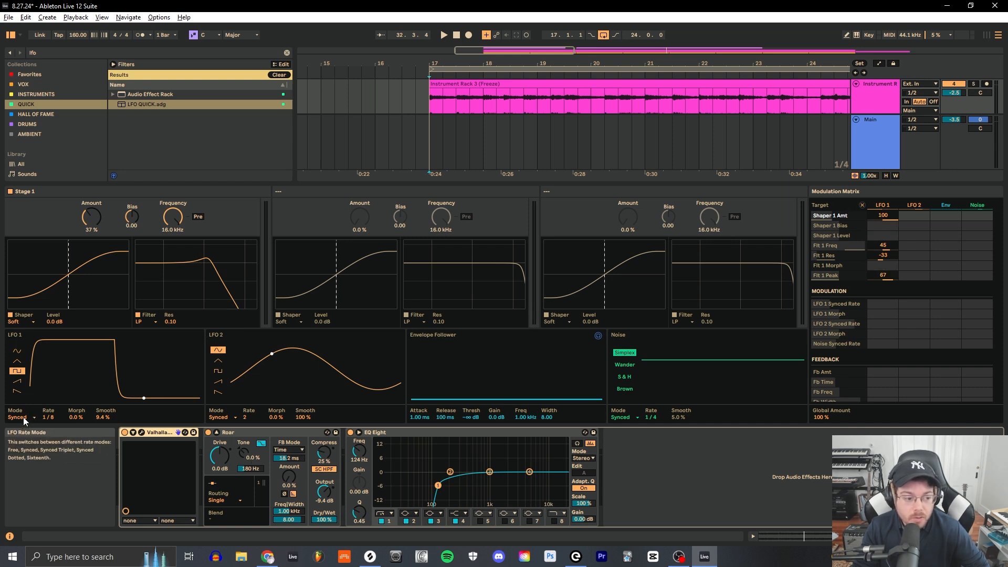
pyautogui.moveTo(50, 416)
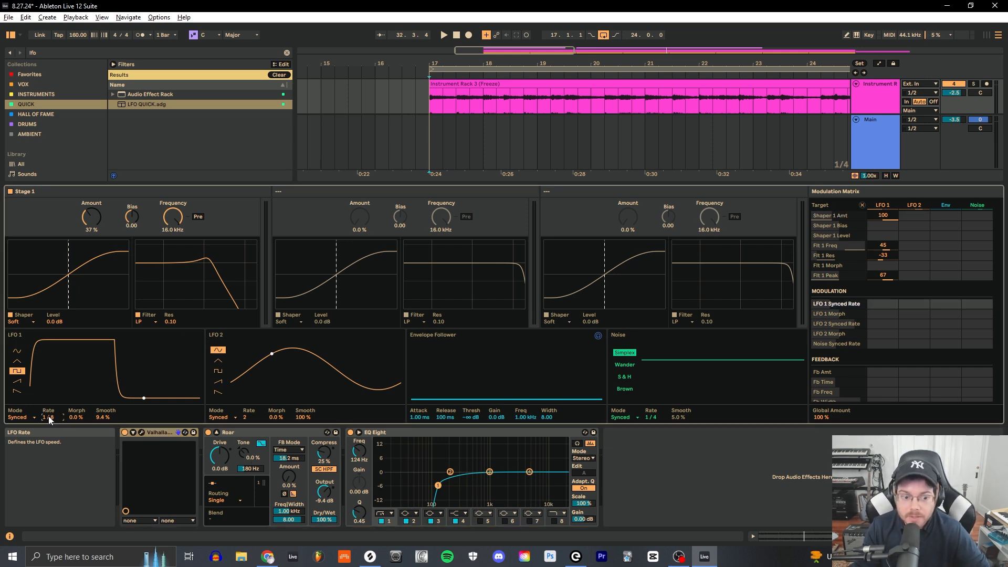
pyautogui.moveTo(48, 417)
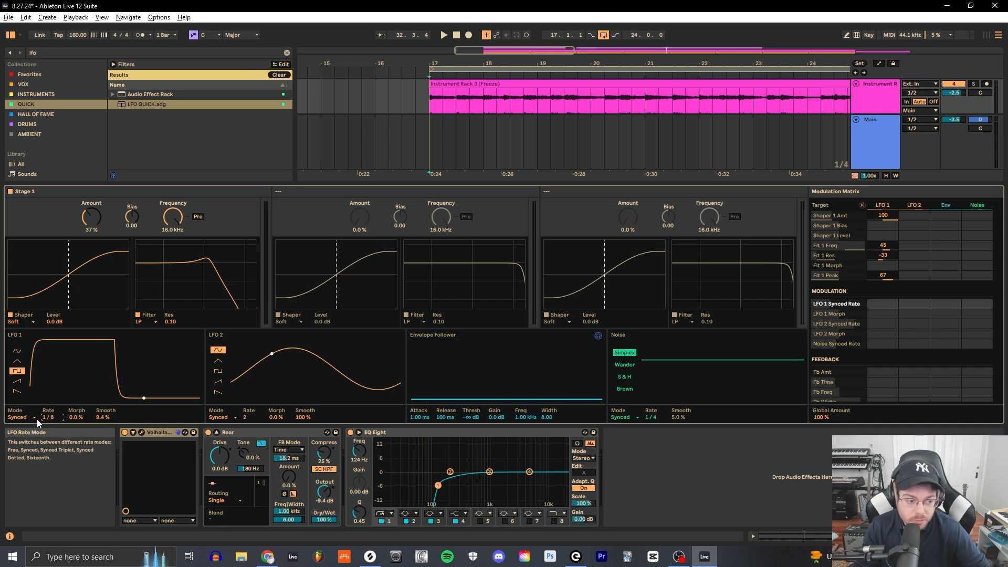
pyautogui.click(19, 417)
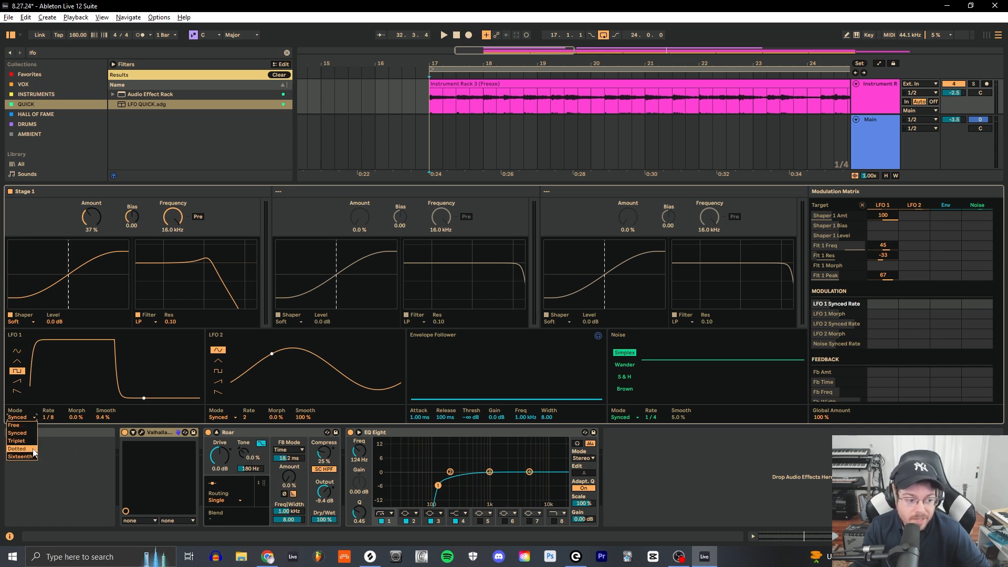
pyautogui.moveTo(18, 432)
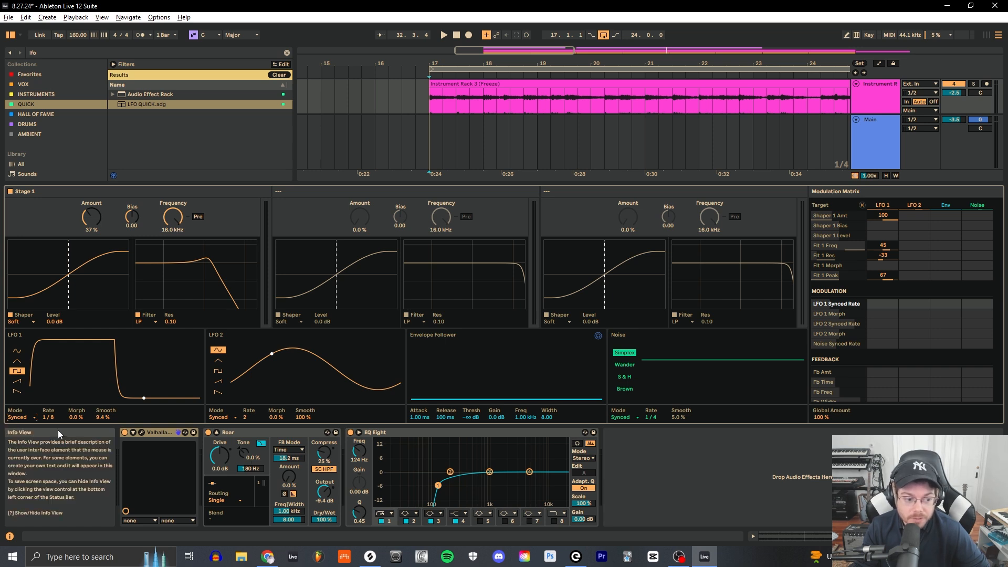
pyautogui.moveTo(82, 409)
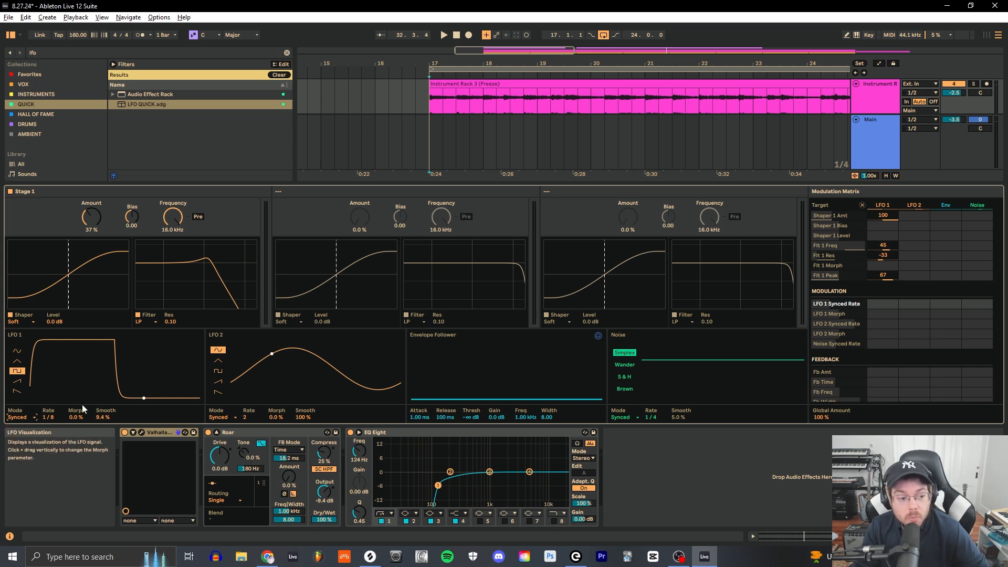
pyautogui.moveTo(101, 419)
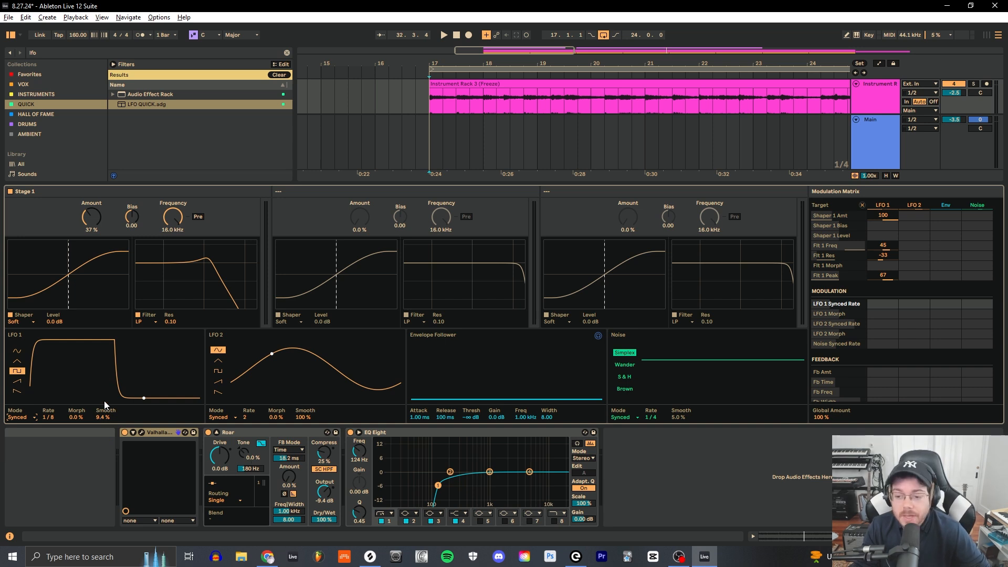
pyautogui.moveTo(882, 281)
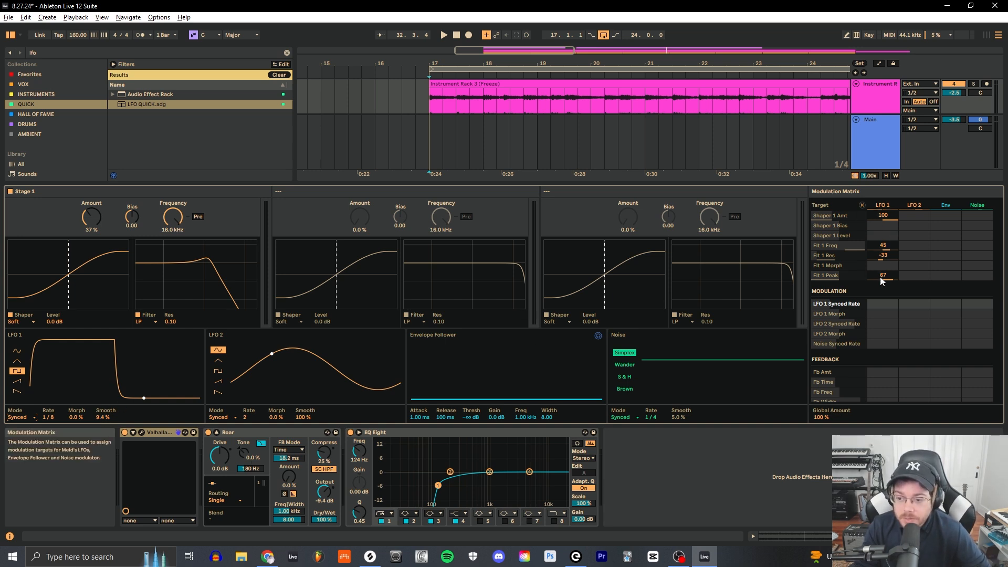
pyautogui.moveTo(885, 221)
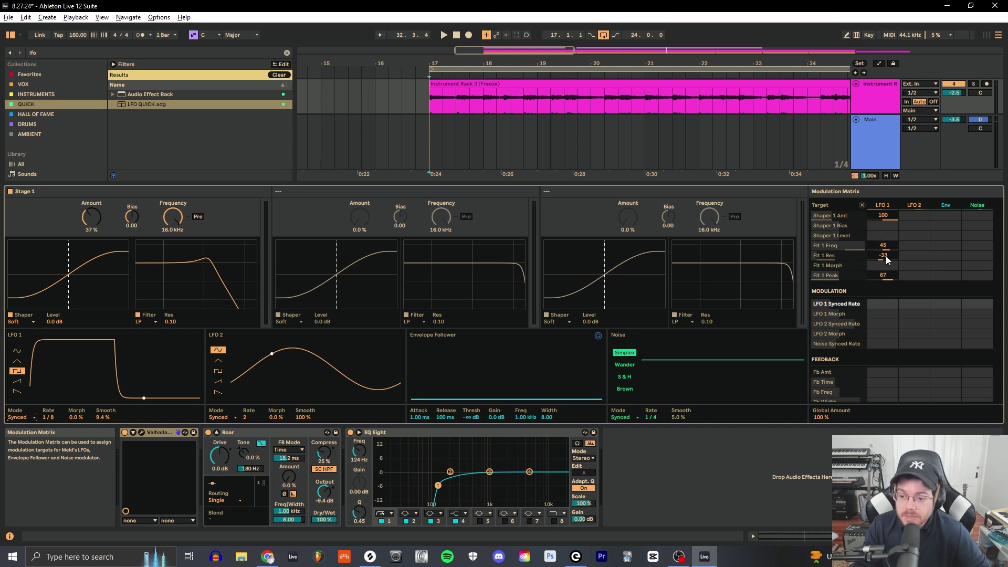
pyautogui.moveTo(890, 252)
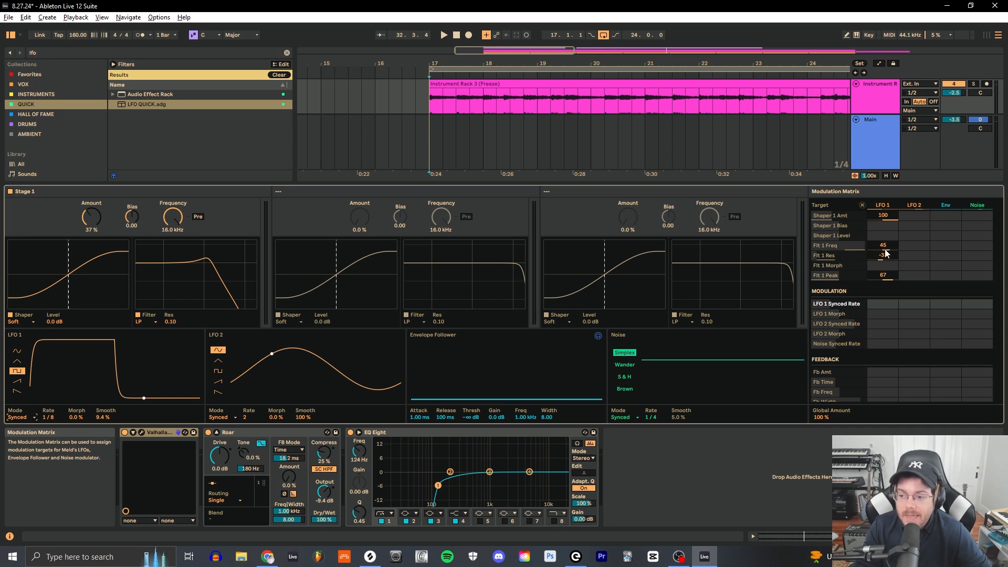
# Scroll Roar's Modulation Matrix down to the Input Section targets (Drive 17, Tone Freq 52).
pyautogui.scroll(-3)
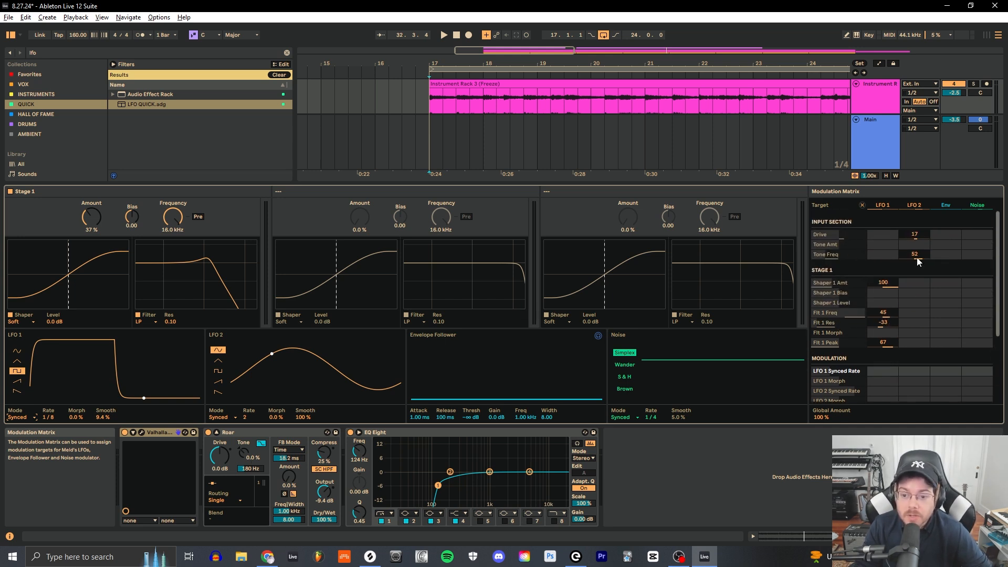
pyautogui.moveTo(276, 386)
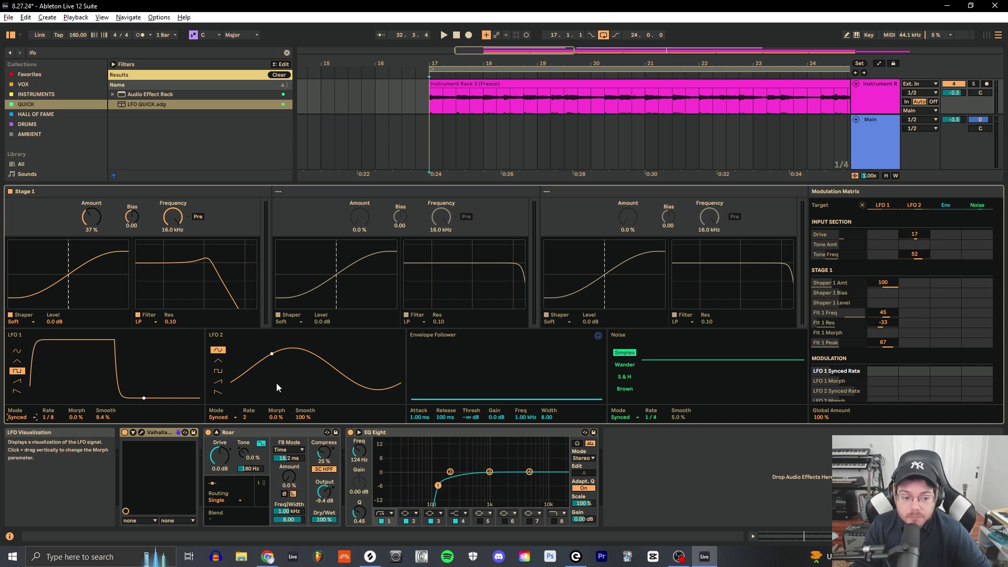
pyautogui.moveTo(244, 416)
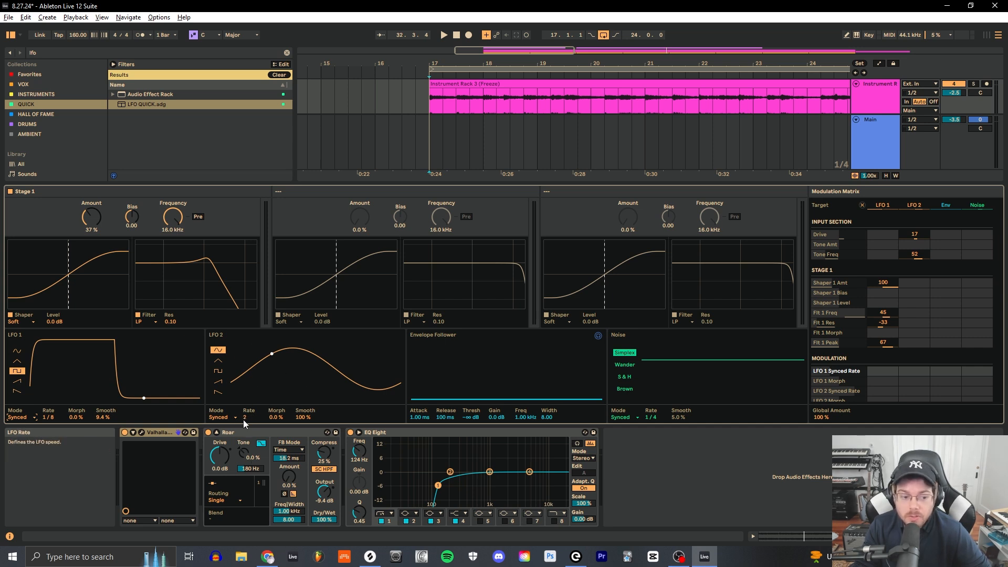
pyautogui.moveTo(383, 401)
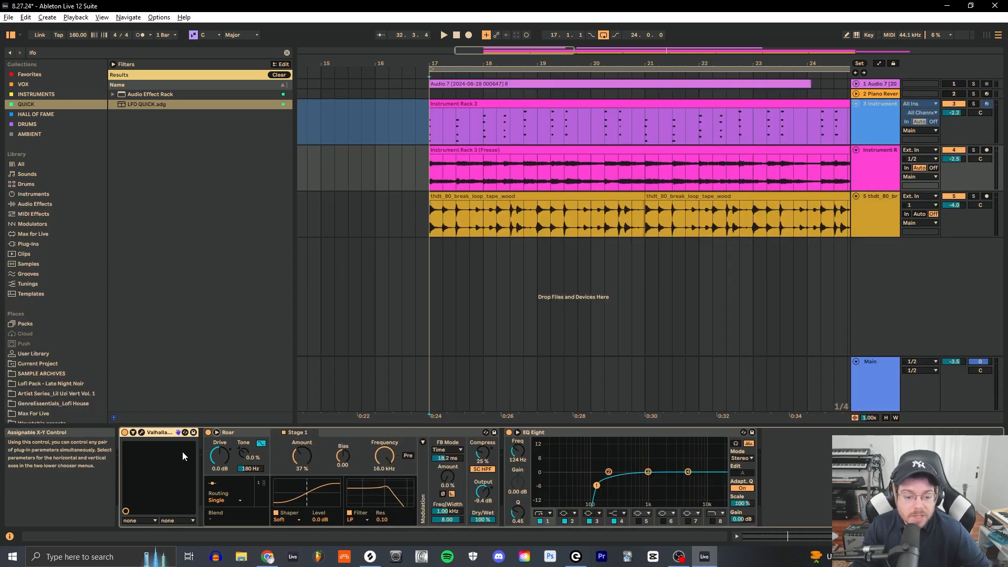
pyautogui.moveTo(629, 498)
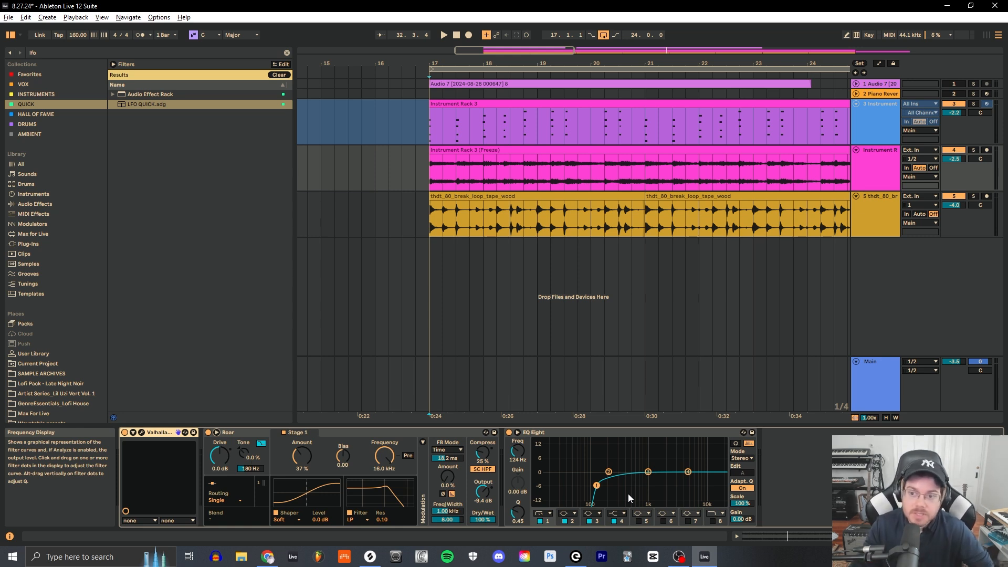
pyautogui.moveTo(498, 448)
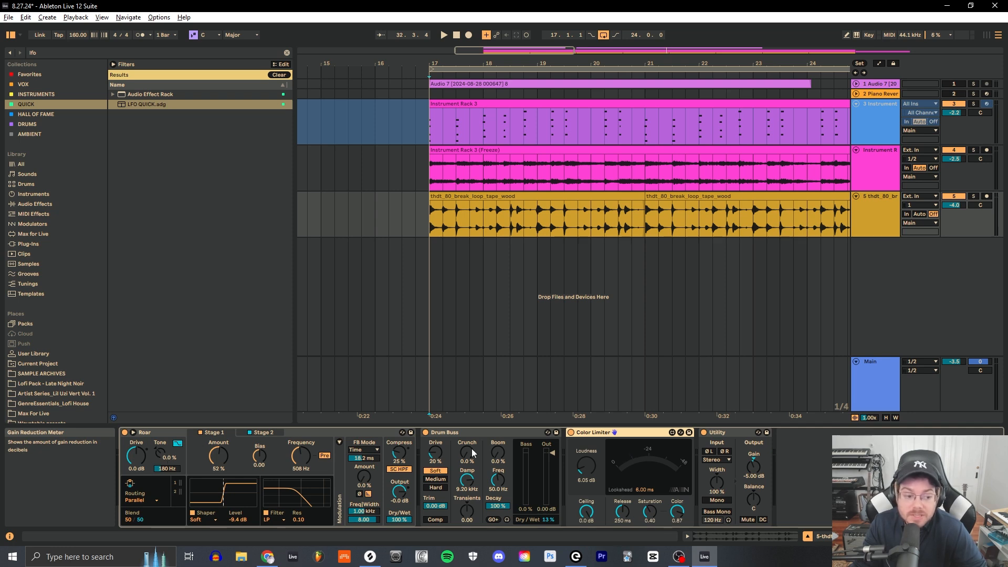
pyautogui.click(133, 432)
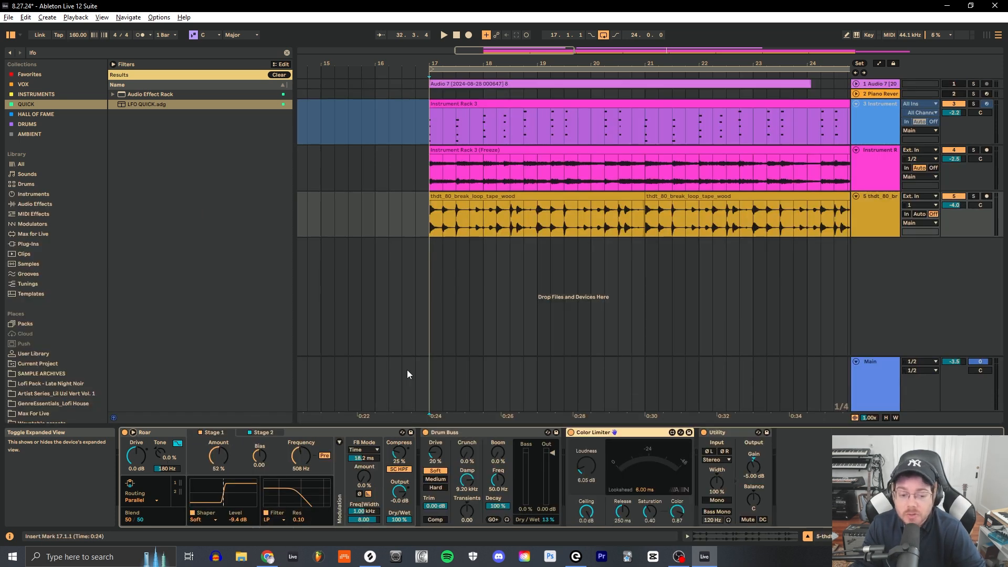
pyautogui.moveTo(346, 488)
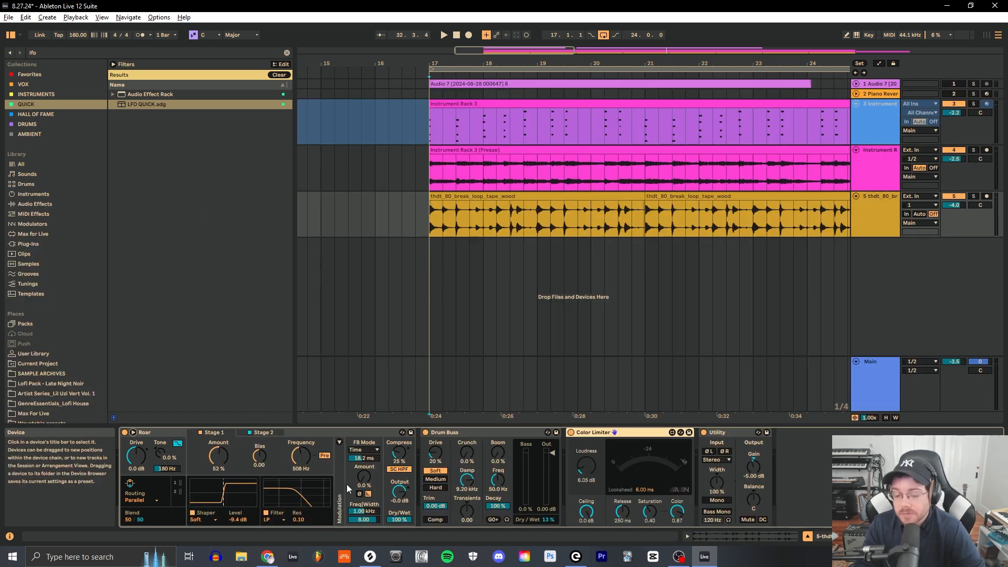